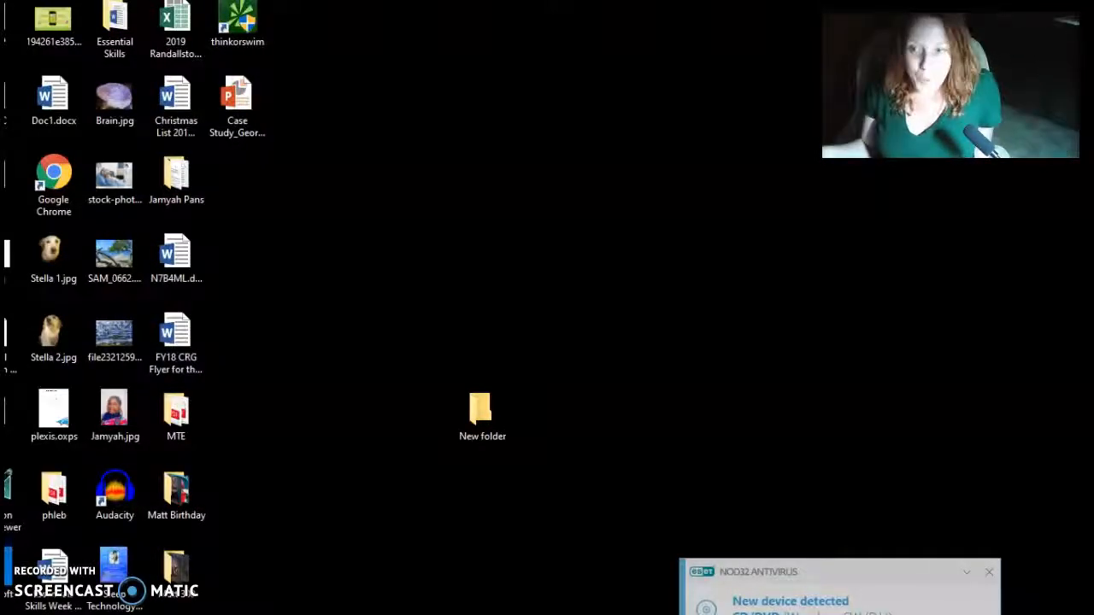
Bring up the CCBC website and return to its home page with the portal links
left_click(989, 572)
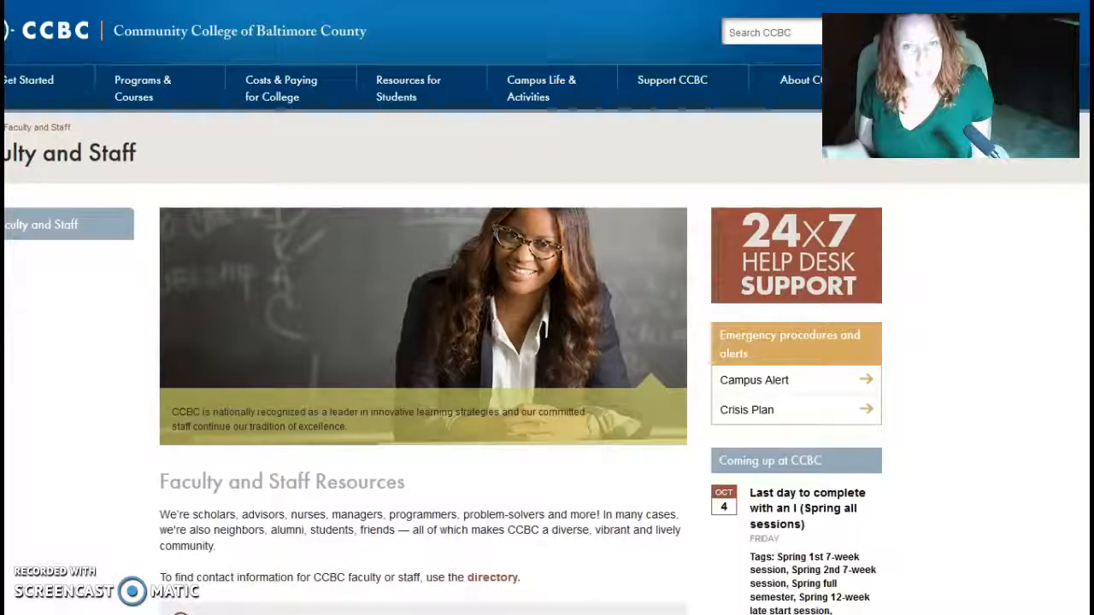
mouse_move(1003, 386)
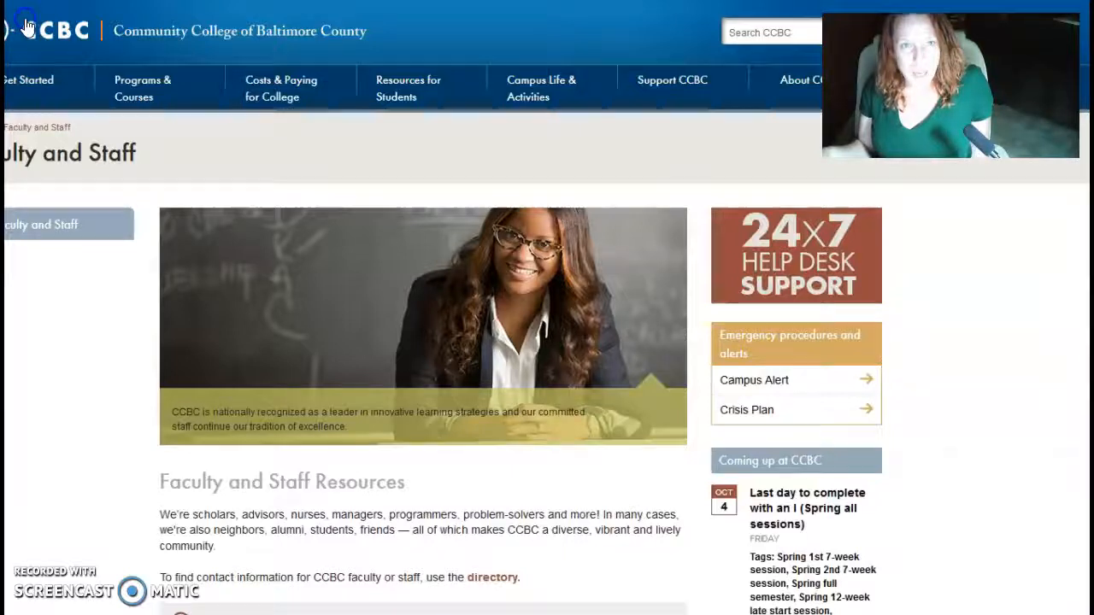
left_click(25, 24)
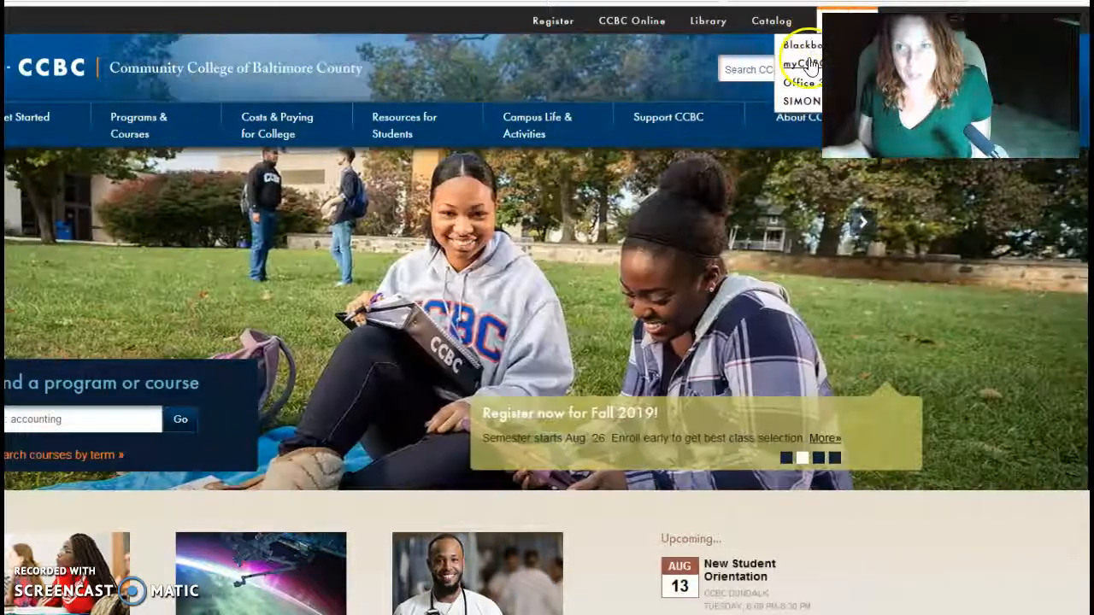
Go to the myCCBC login page and its login-information recovery page
left_click(799, 63)
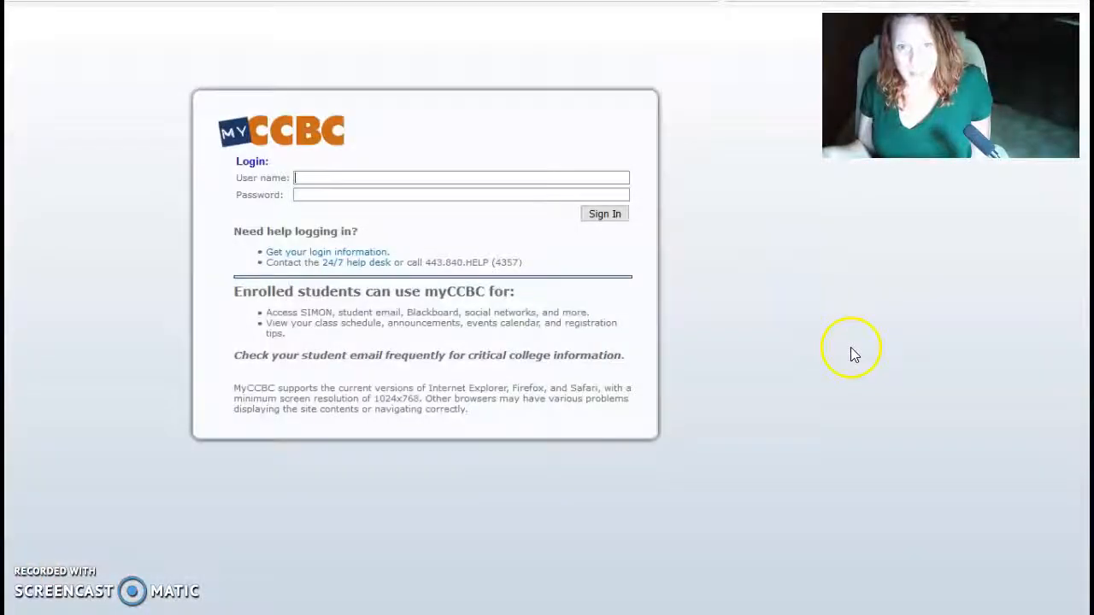
mouse_move(419, 98)
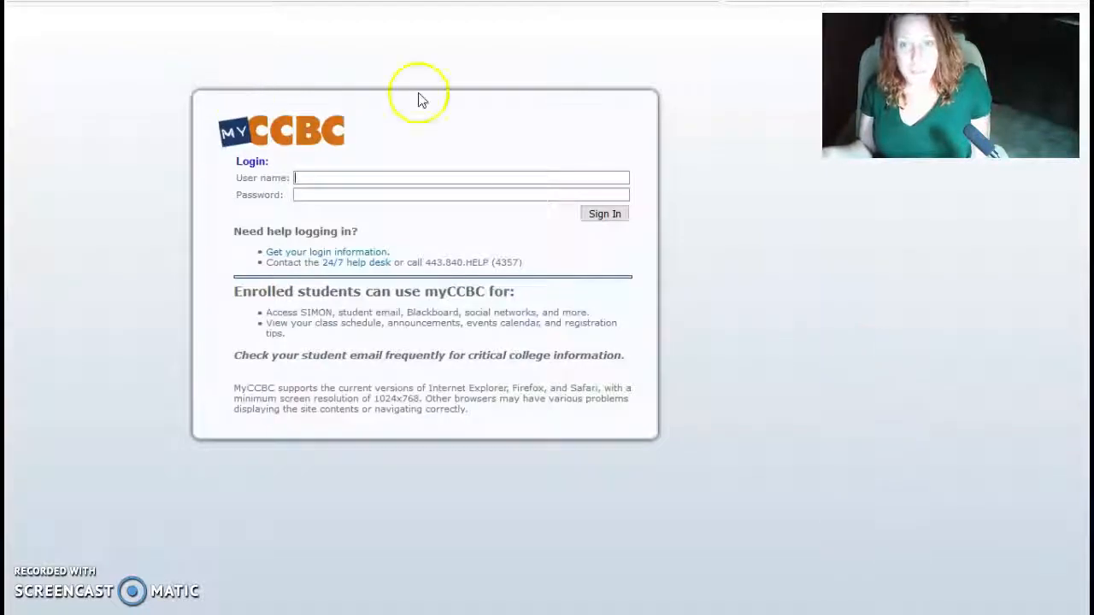
mouse_move(334, 256)
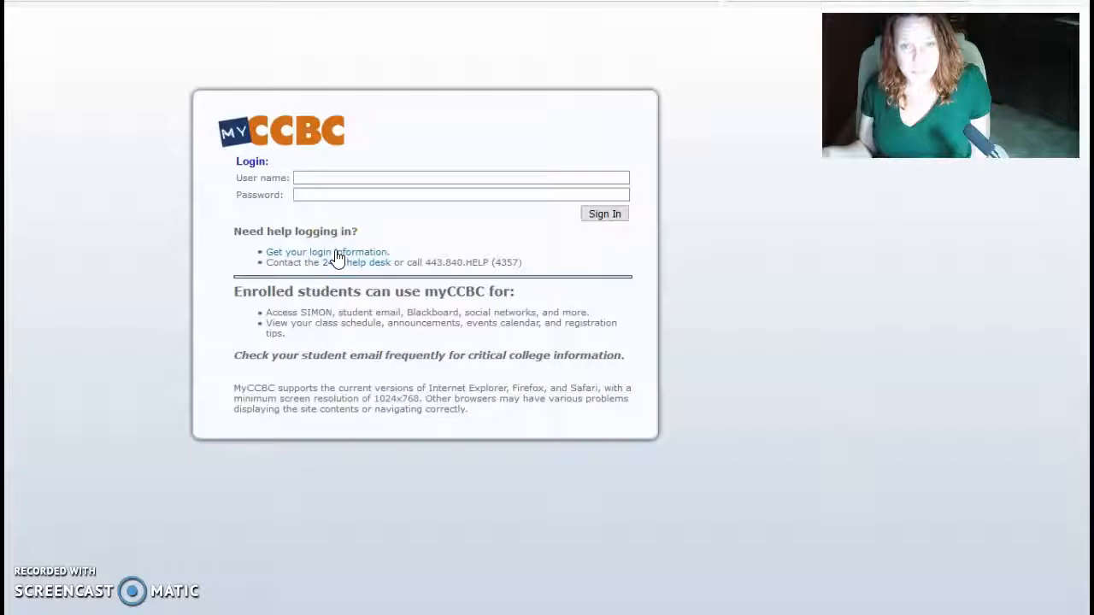
left_click(326, 251)
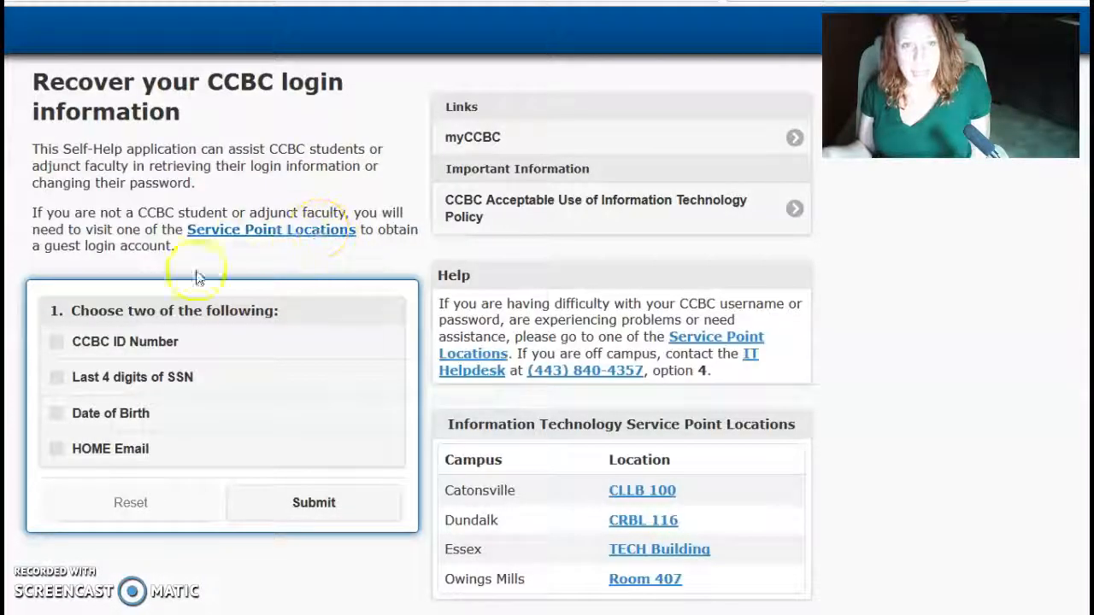
mouse_move(214, 340)
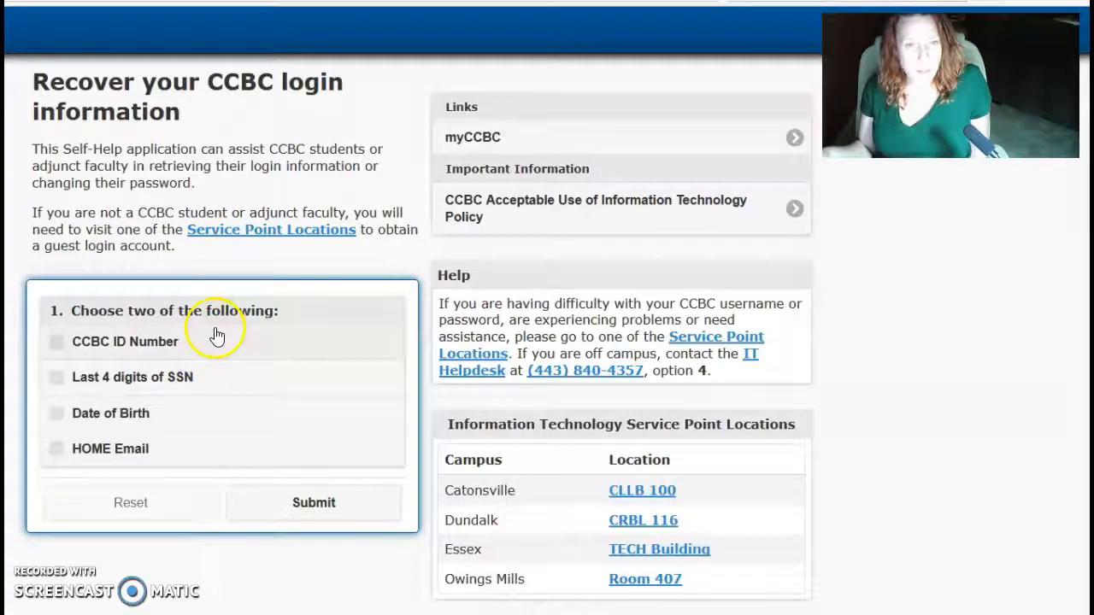
mouse_move(200, 392)
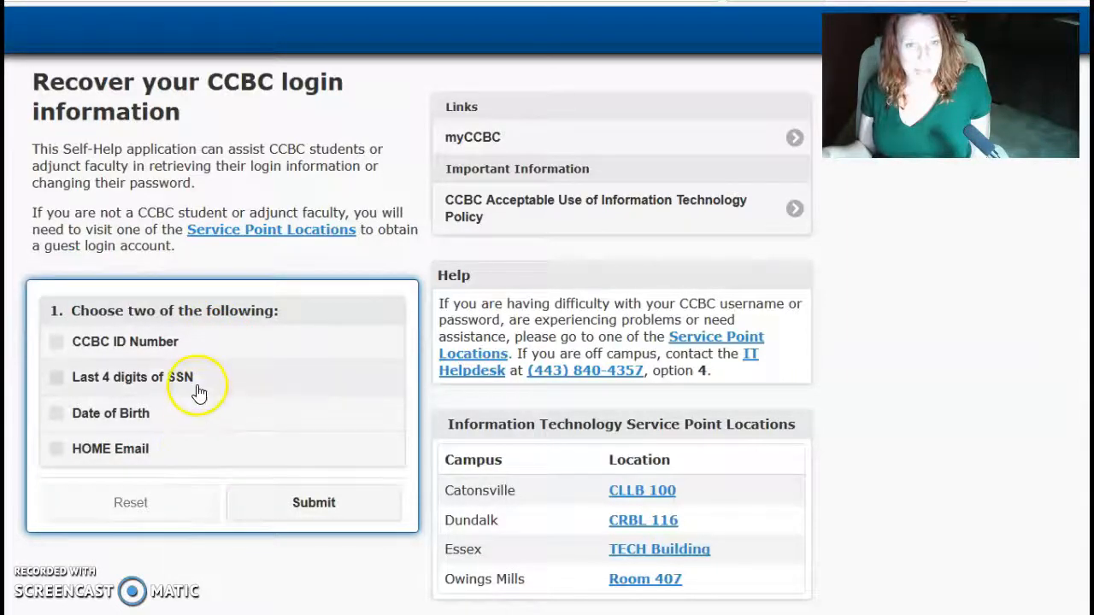
mouse_move(199, 413)
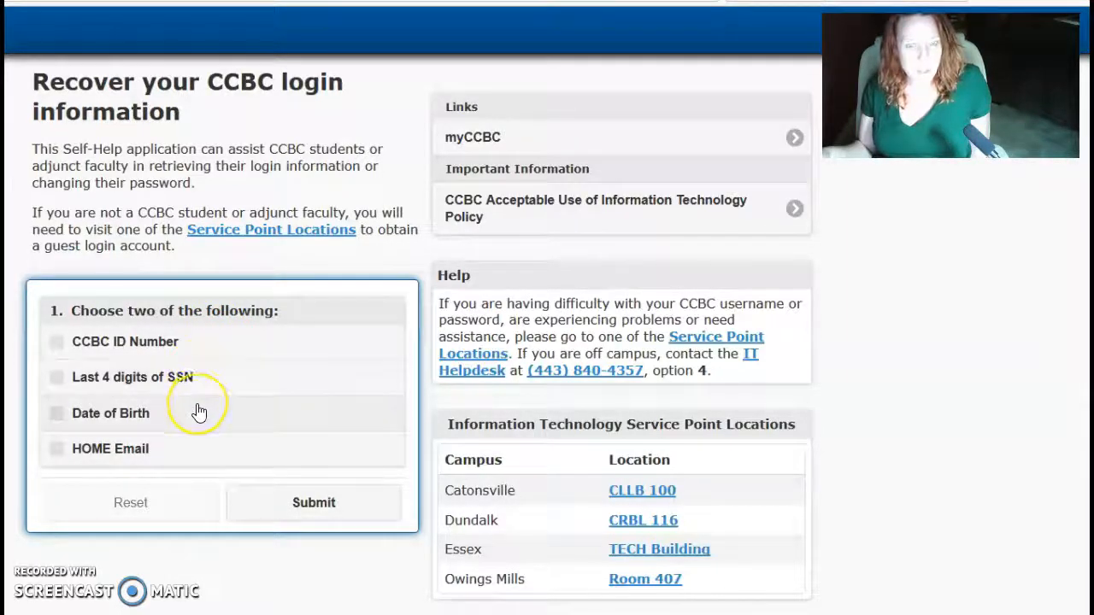
mouse_move(293, 447)
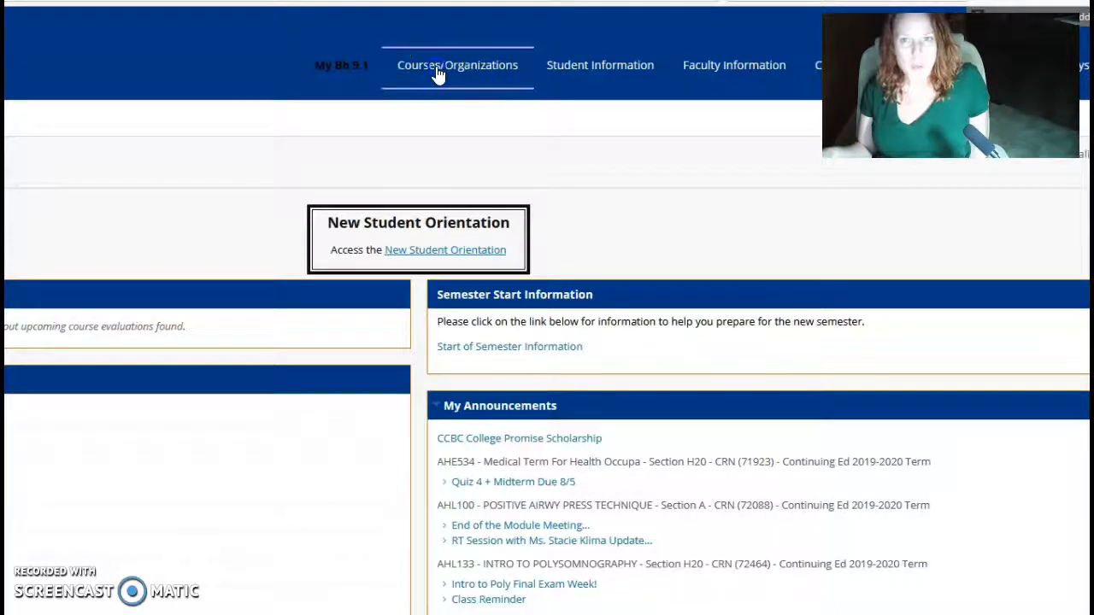
From the course list, enter the AHC379 Section E20 sleep technology course
left_click(458, 65)
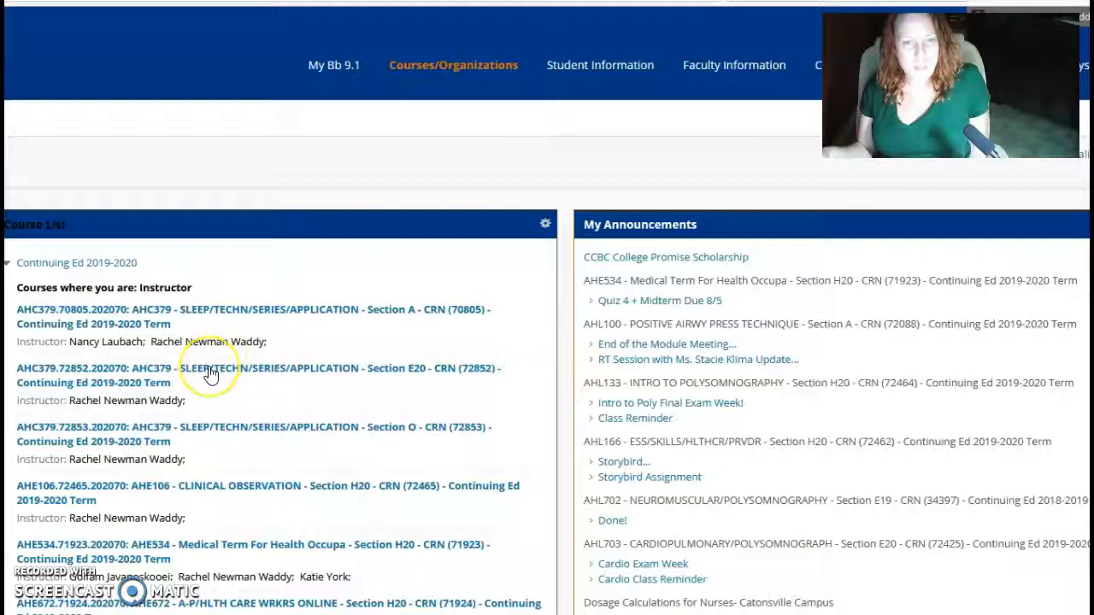
mouse_move(216, 442)
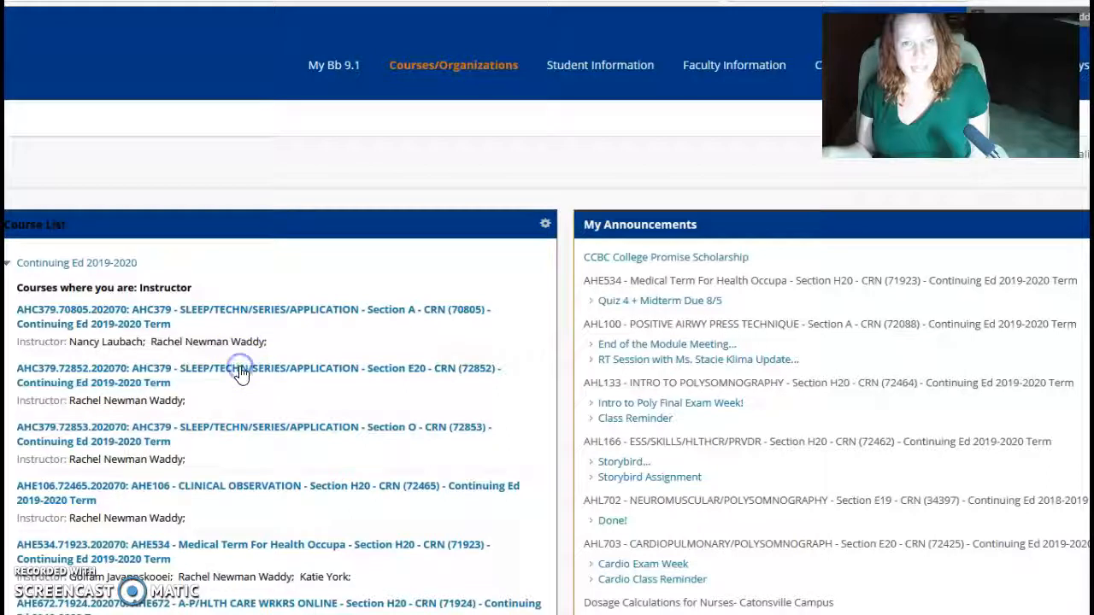
left_click(240, 374)
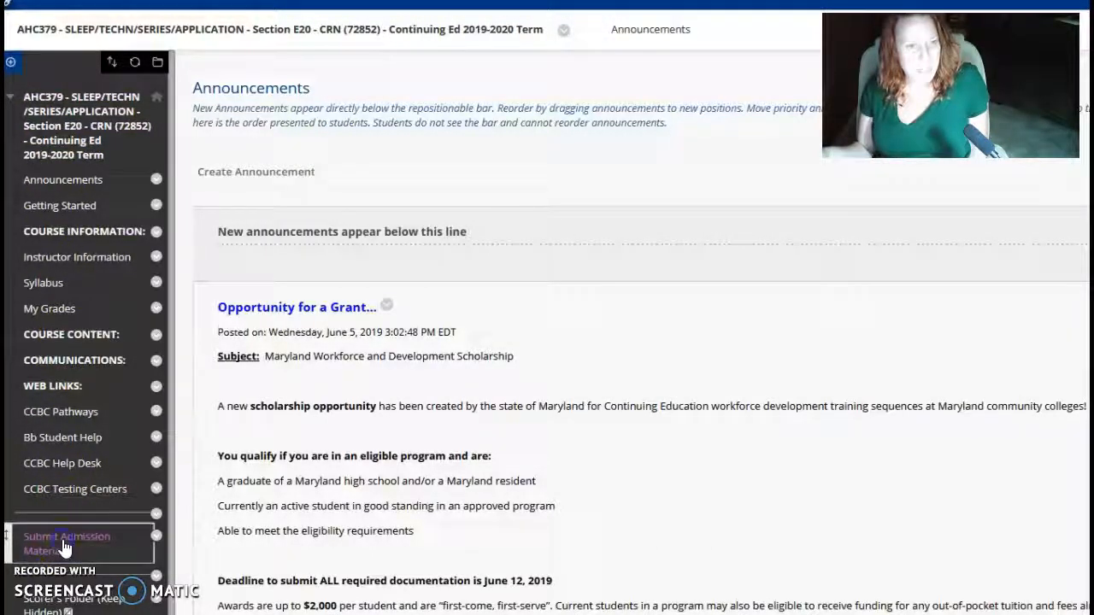
Review the Submit Admission Materials page down to the Submit Application item
left_click(67, 543)
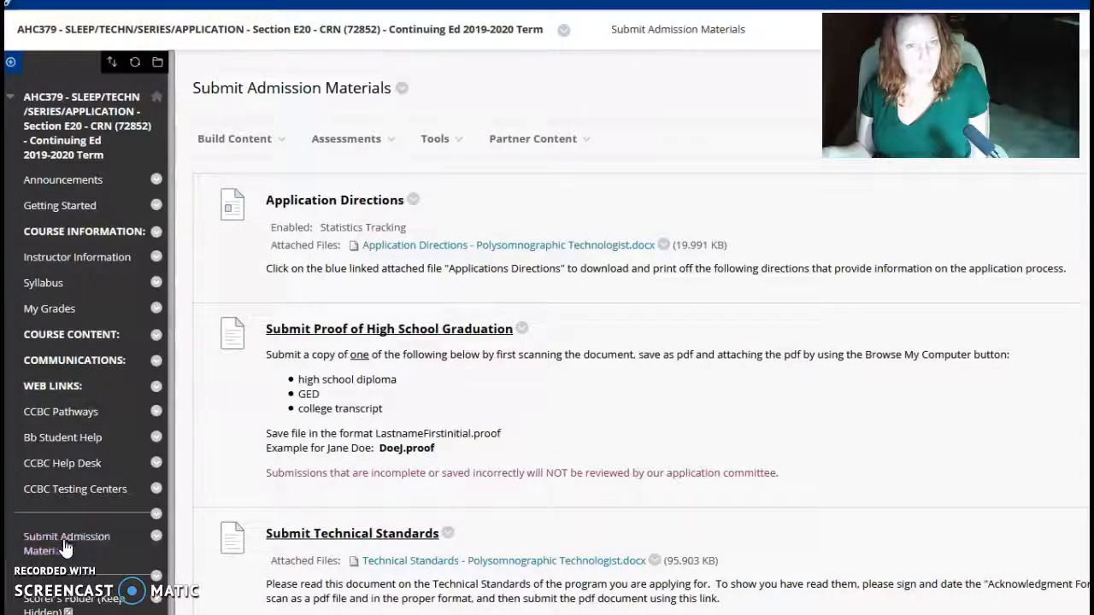
mouse_move(540, 232)
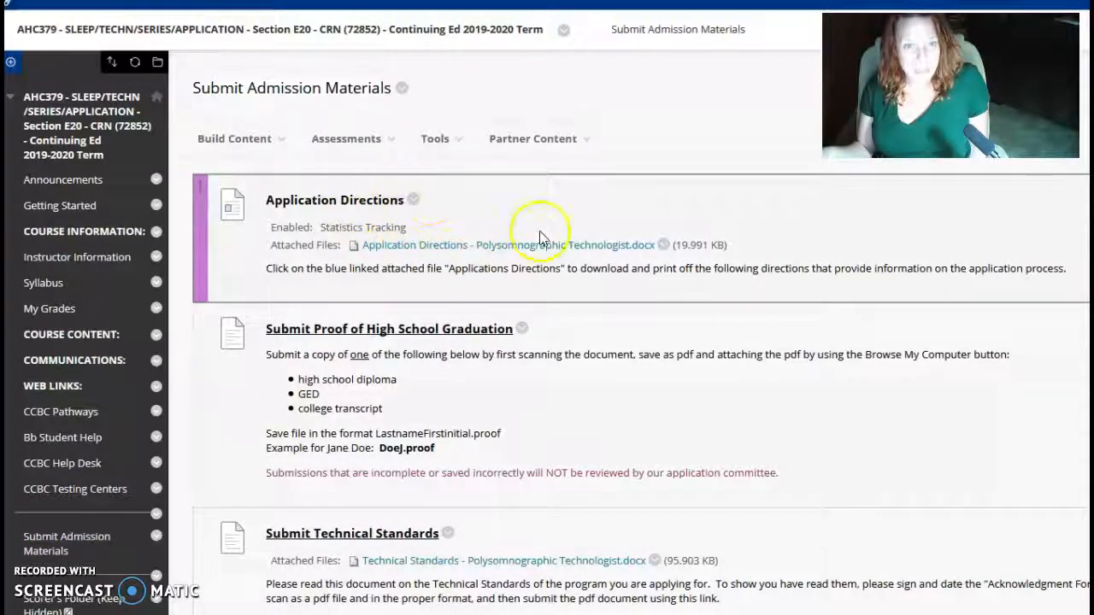
mouse_move(607, 215)
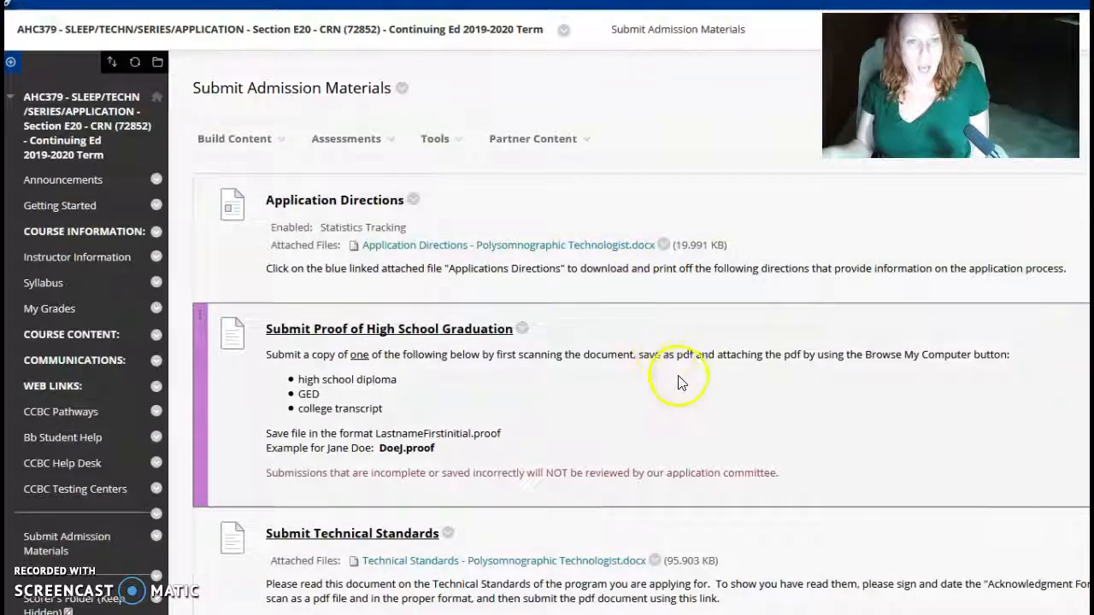
scroll("down", 3)
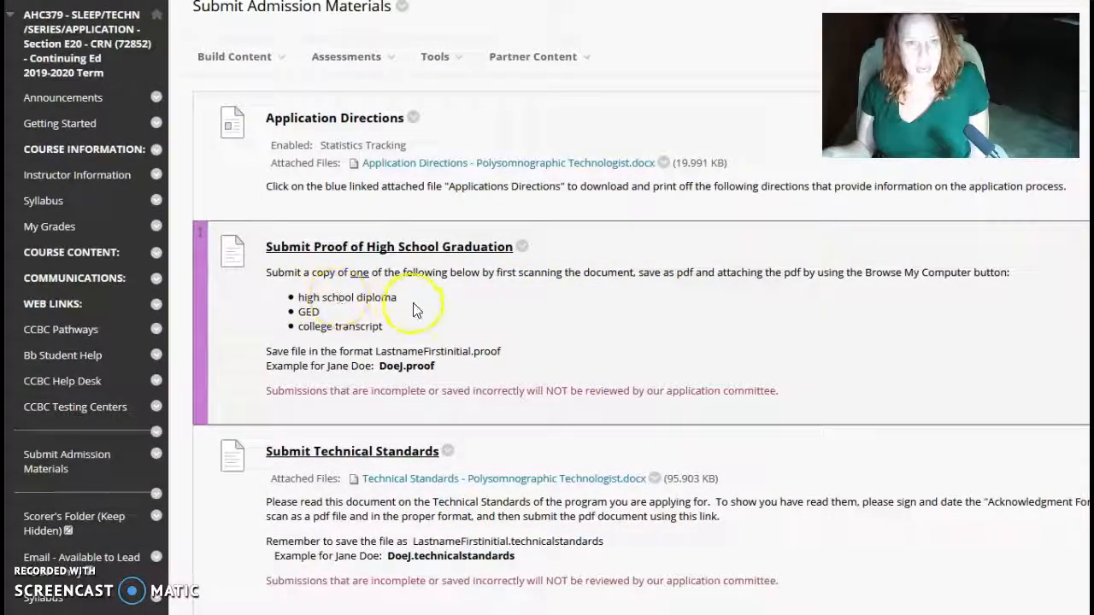
mouse_move(615, 332)
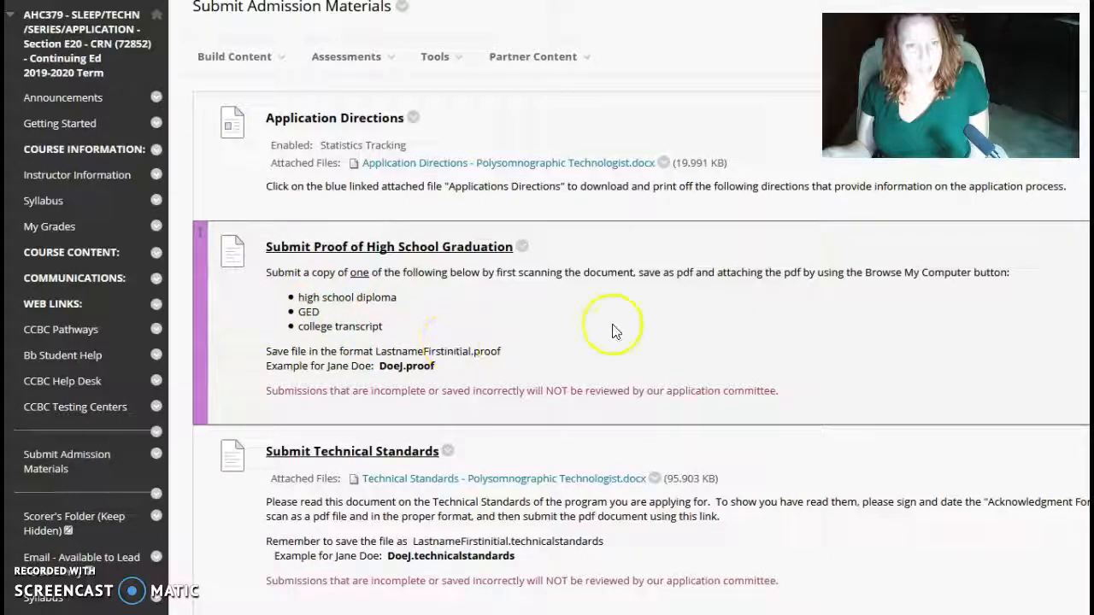
scroll("down", 3)
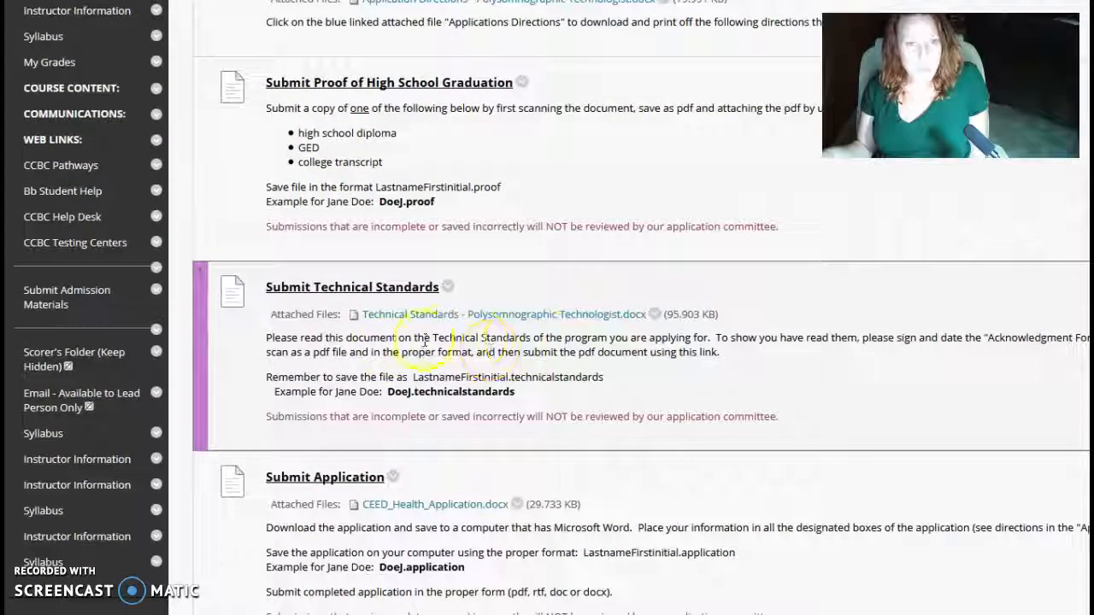
scroll("down", 3)
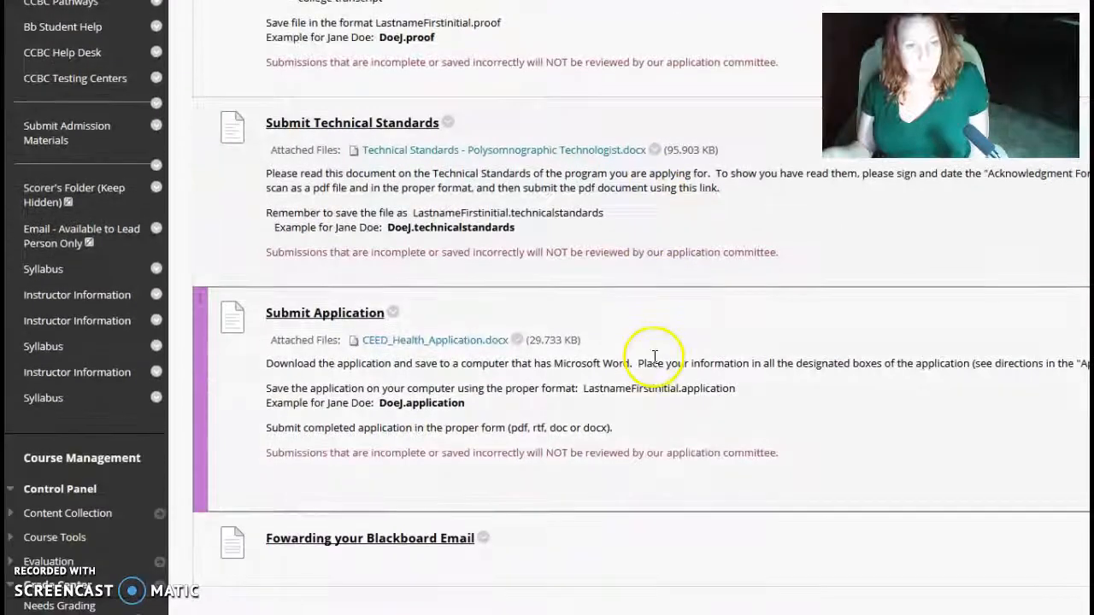
mouse_move(466, 363)
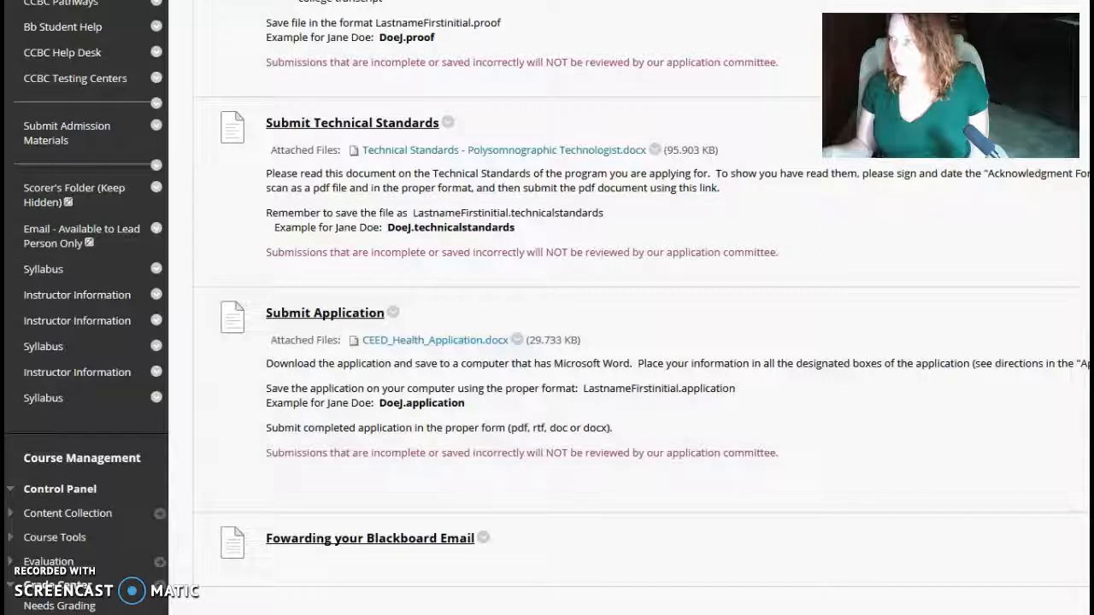
Open the attached health application document in Word and look through it
left_click(434, 340)
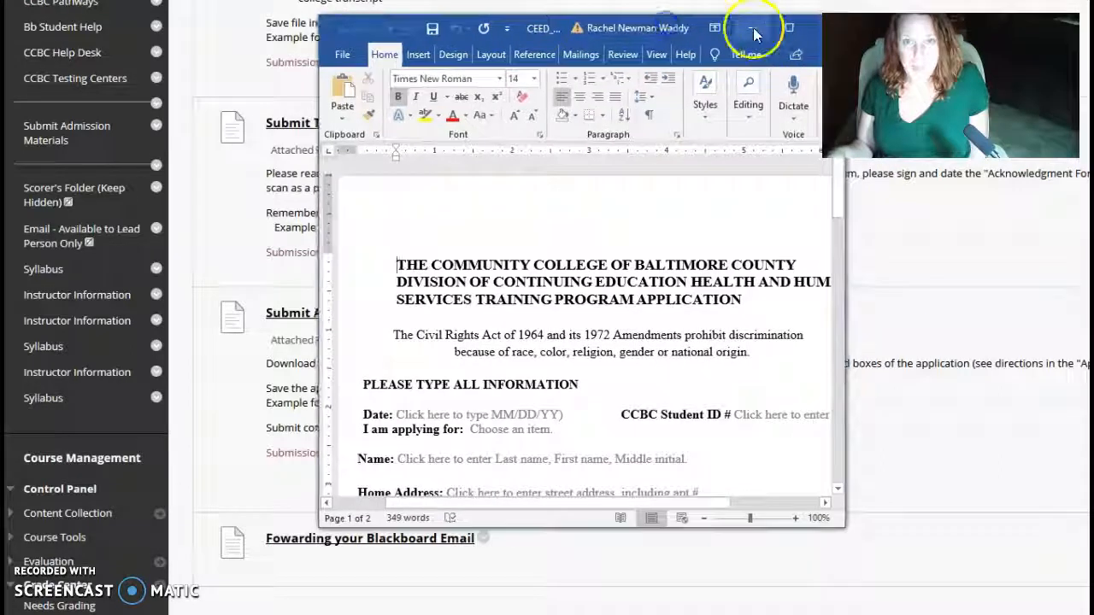
left_click(752, 28)
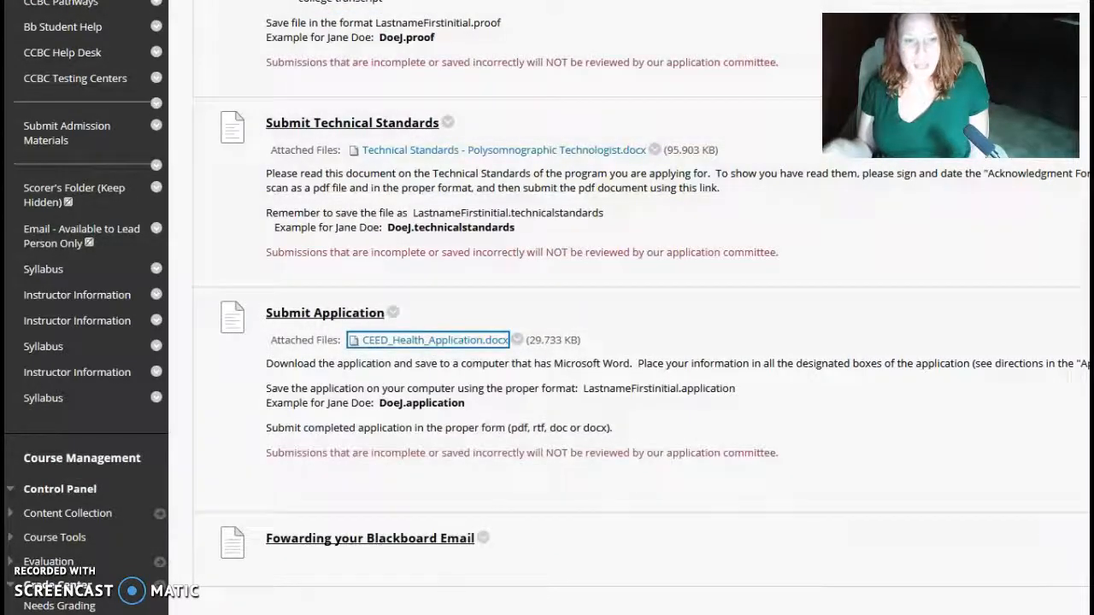
left_click(434, 340)
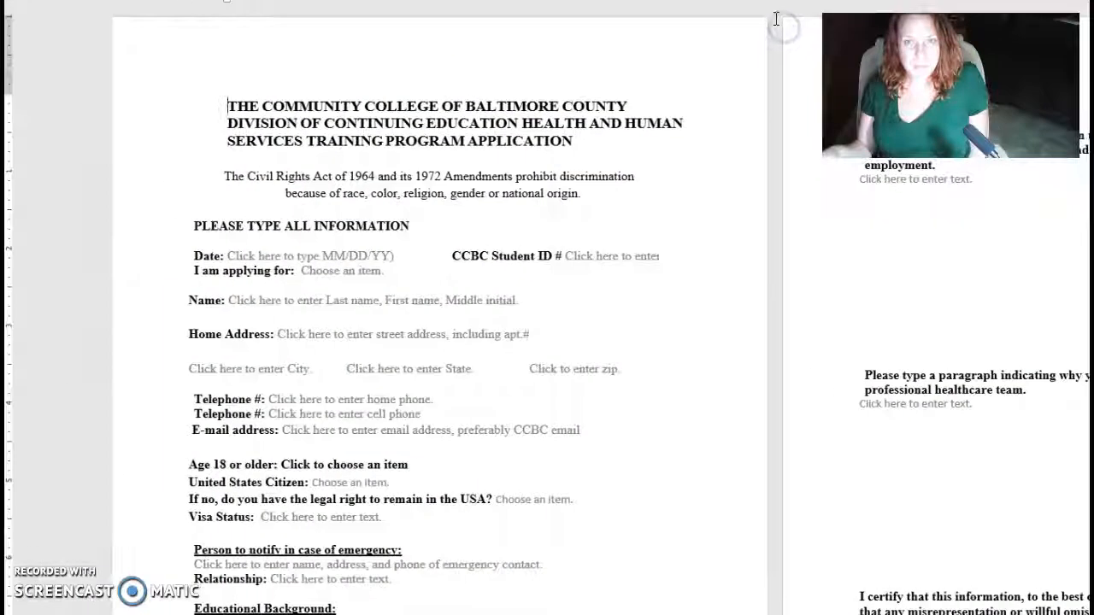
scroll("down", 3)
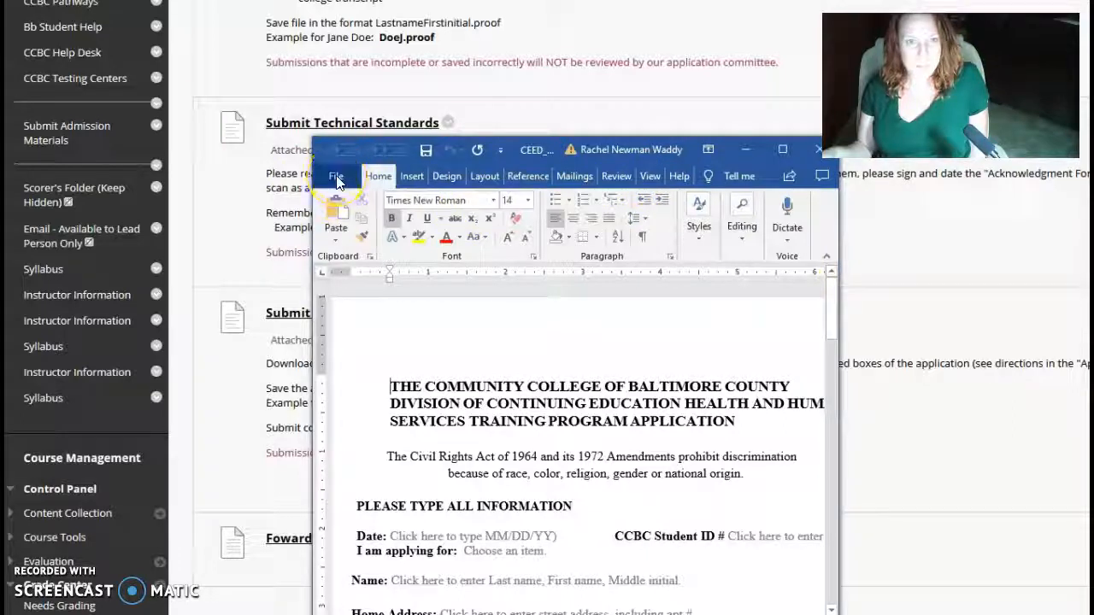
Start a Save As of the application with the Desktop as the location
left_click(336, 176)
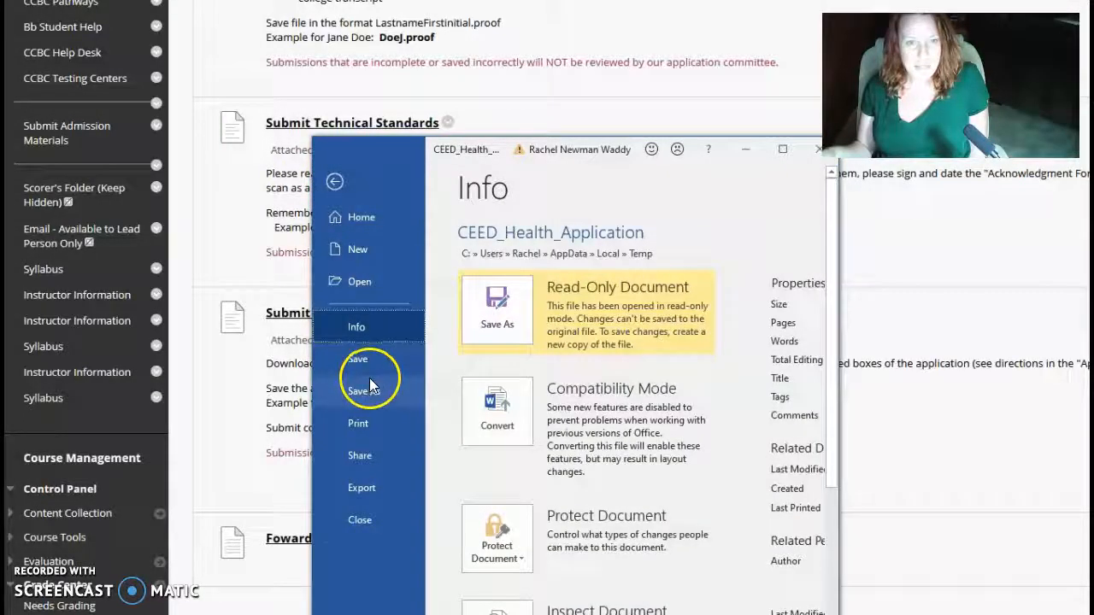
left_click(363, 391)
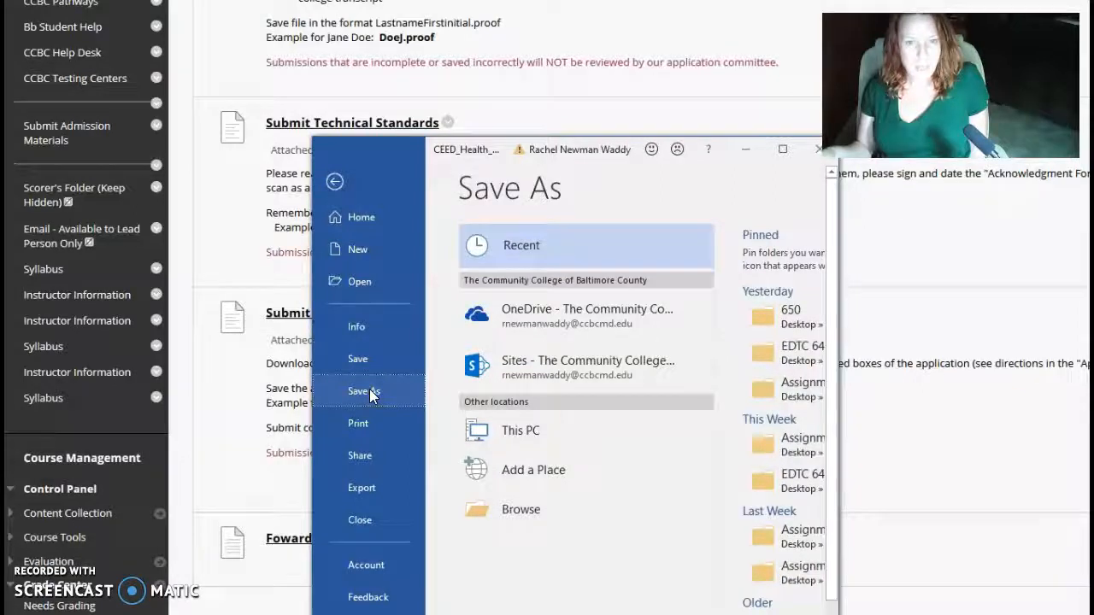
left_click(521, 430)
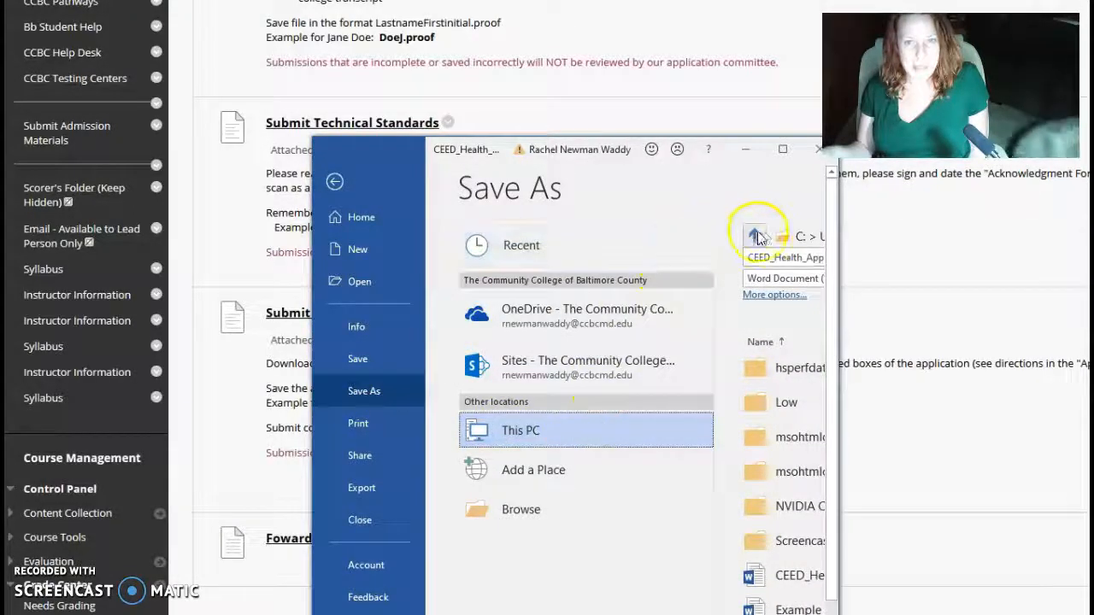
left_click(521, 430)
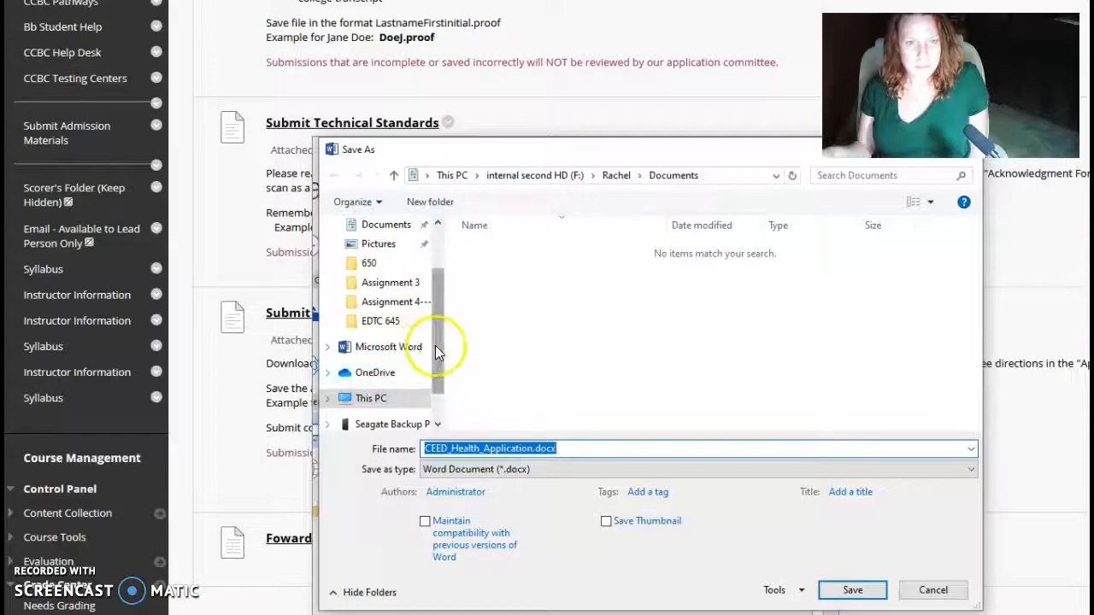
left_click(378, 256)
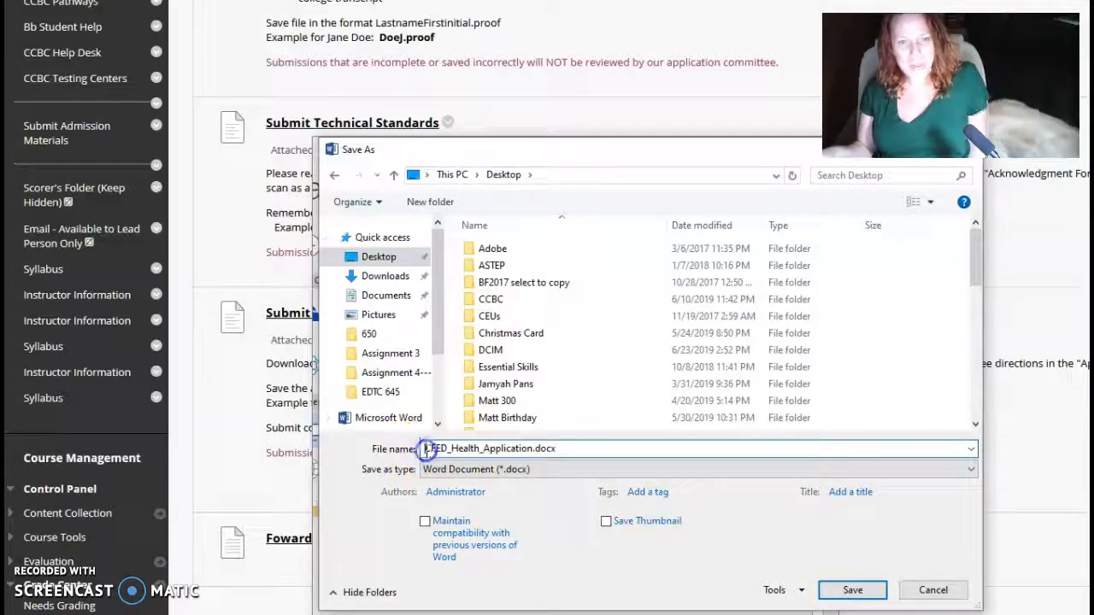
Prefix the file name with 'Rach' and save, accepting the newest file format
left_click(427, 448)
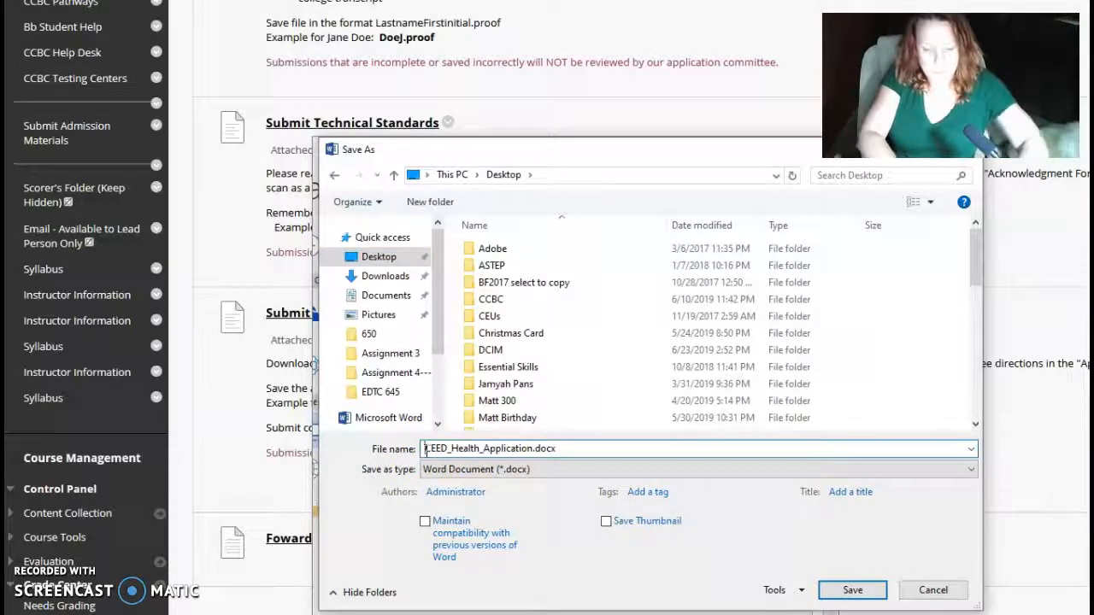
type("Rachel Newman Waddy")
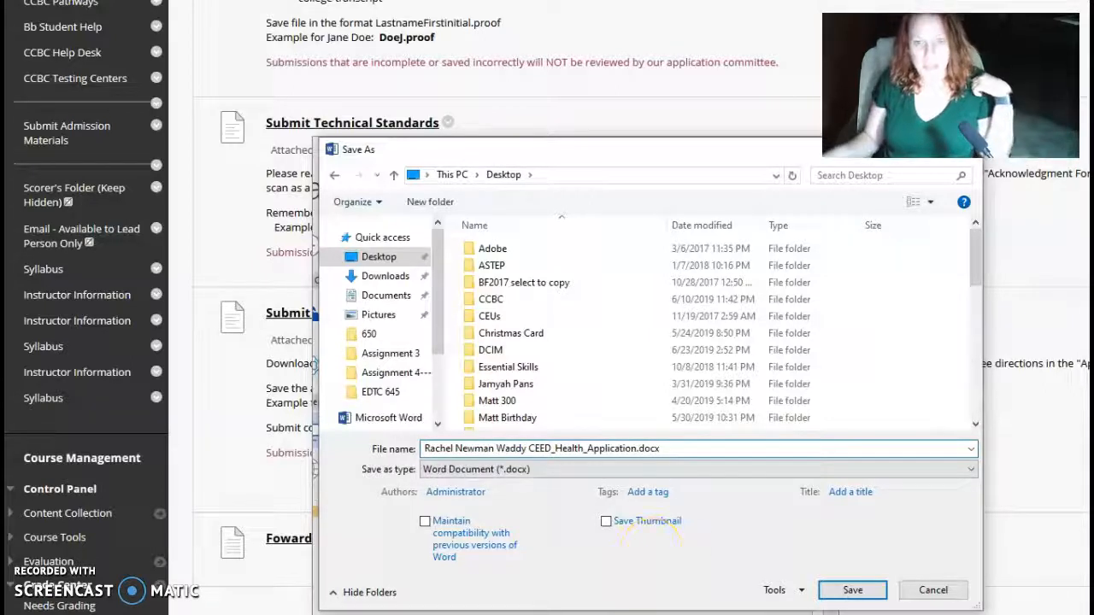
left_click(852, 590)
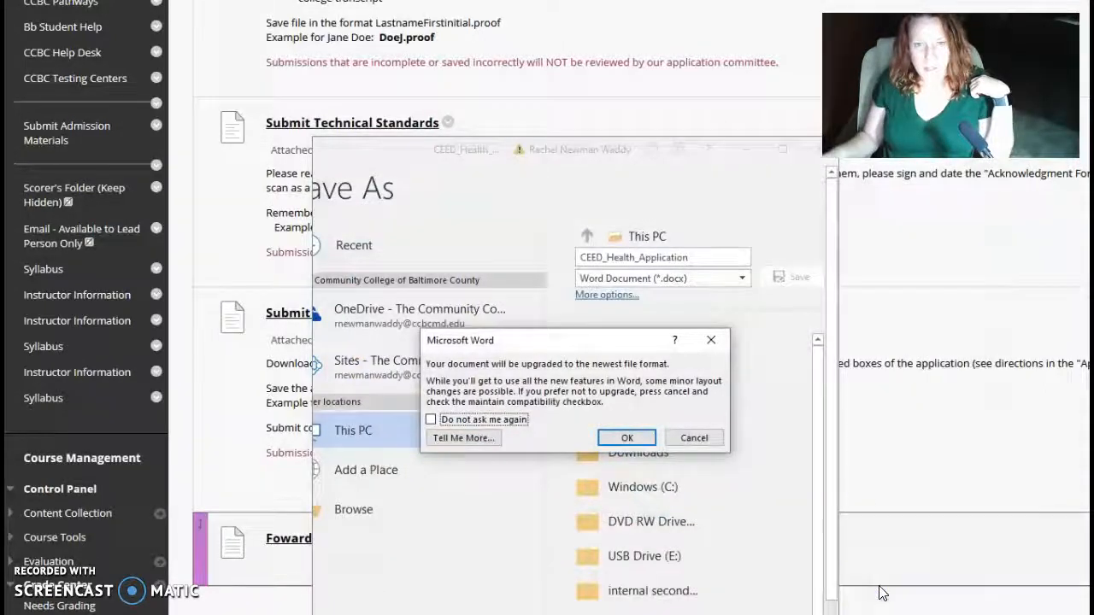
left_click(626, 438)
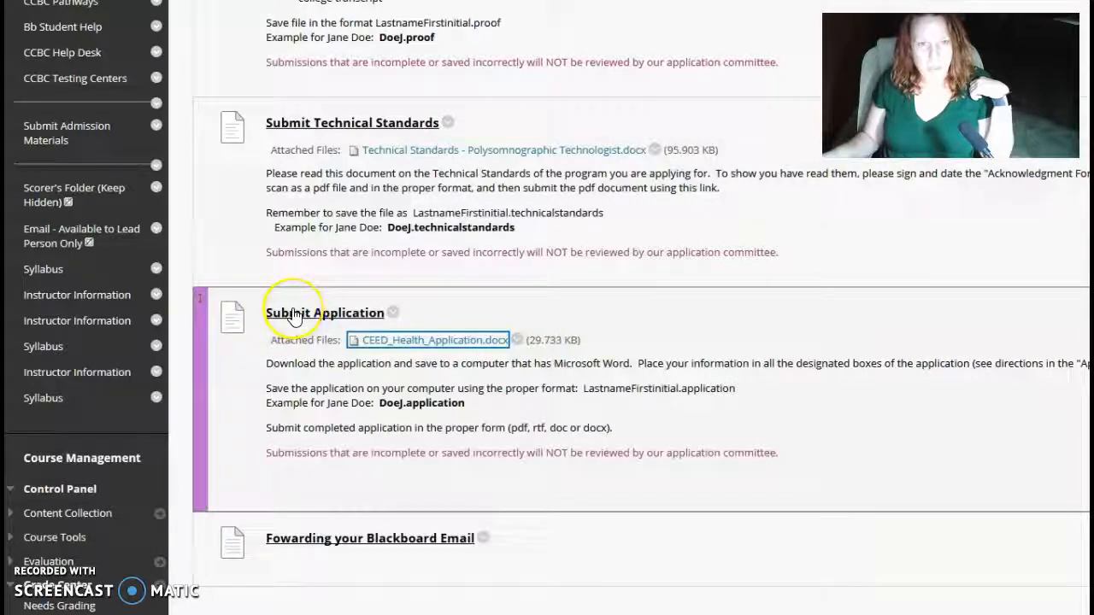
In Submit Application, browse the computer and attach the saved 'Rach' application file
left_click(325, 313)
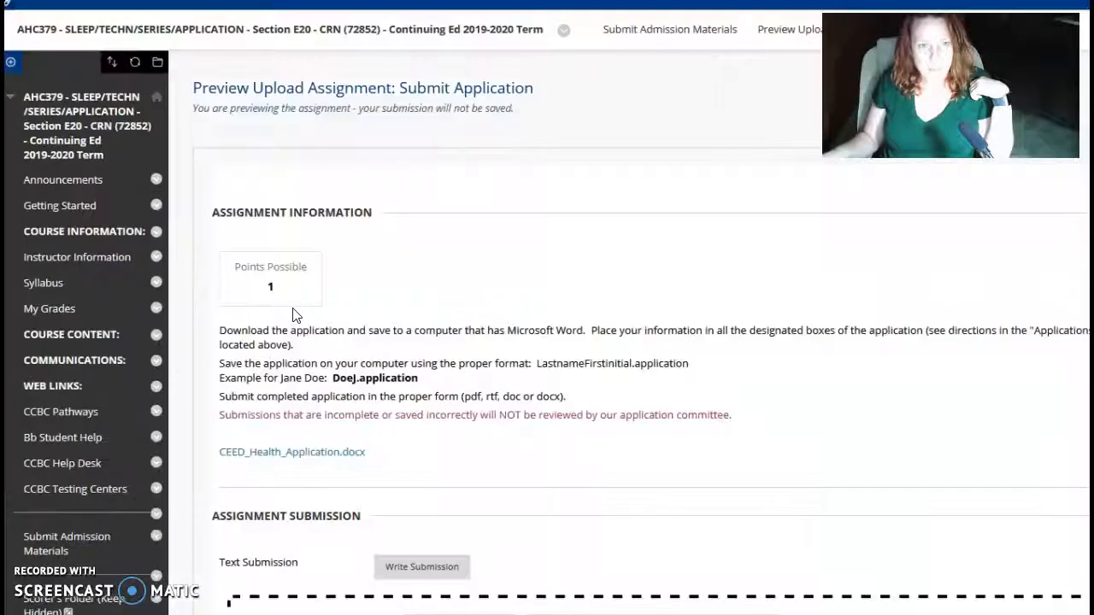
scroll("down", 3)
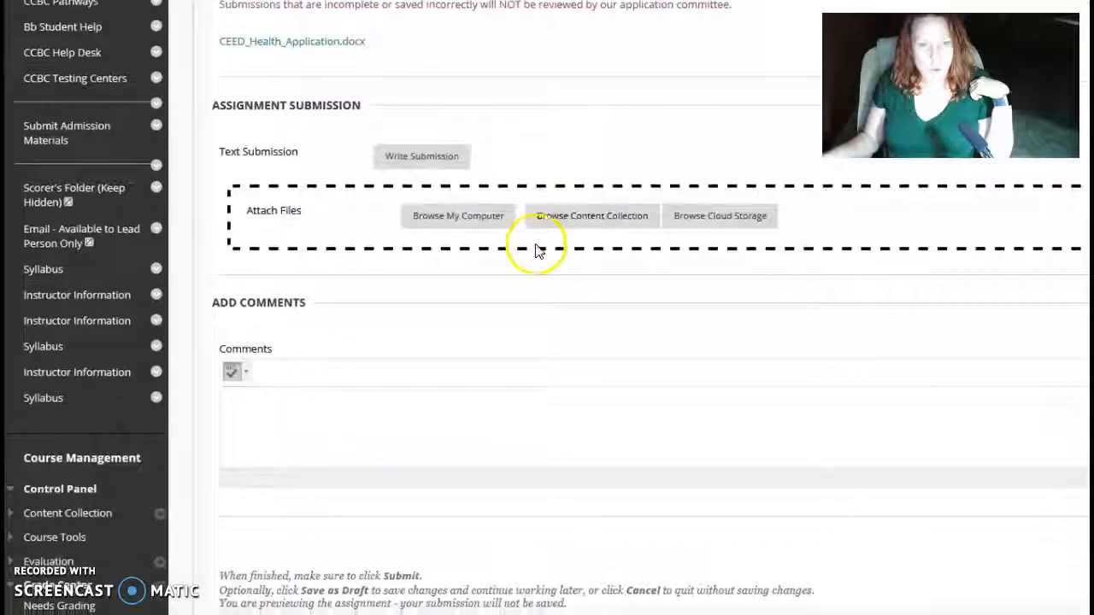
left_click(458, 215)
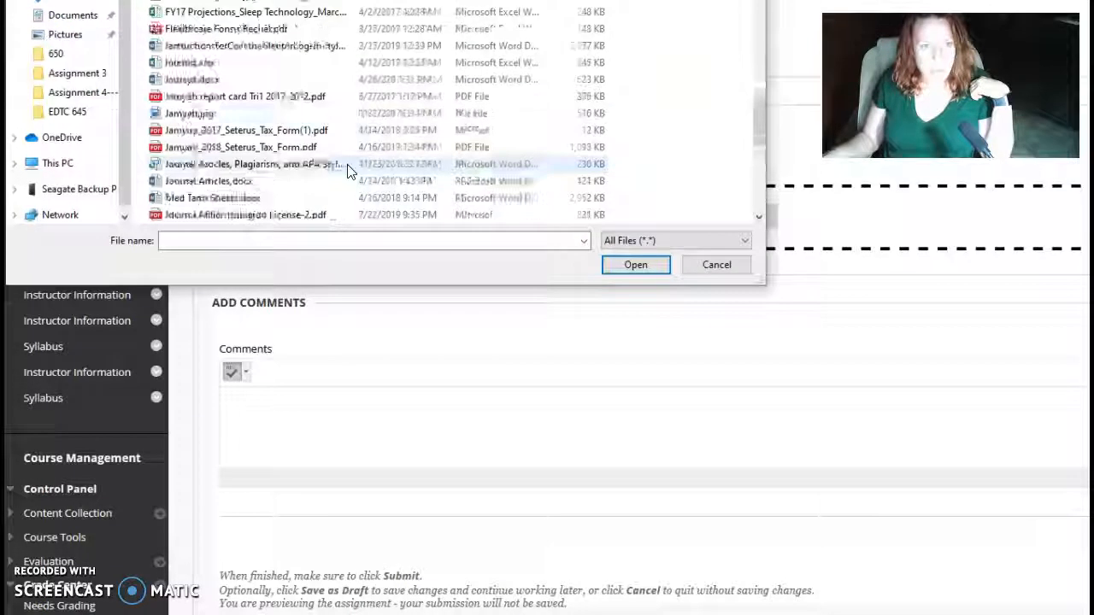
scroll("down", 3)
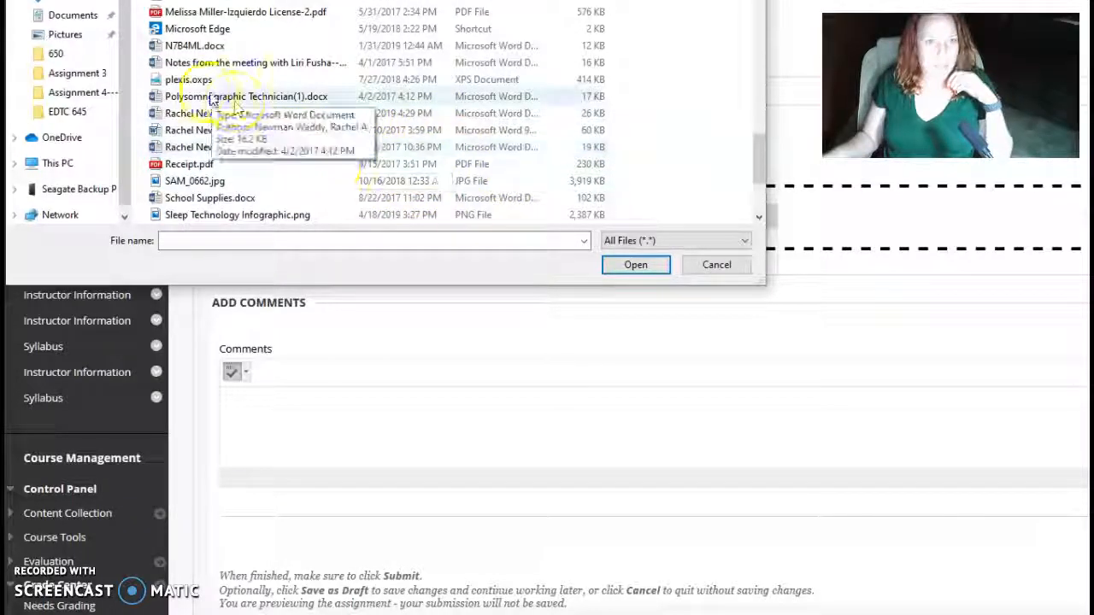
left_click(256, 113)
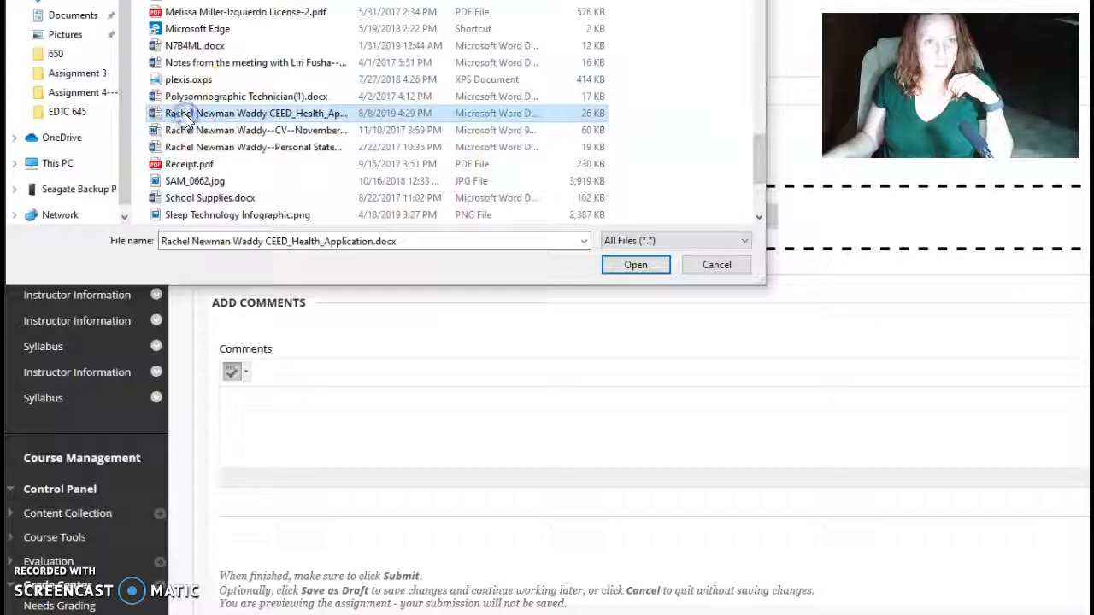
left_click(635, 264)
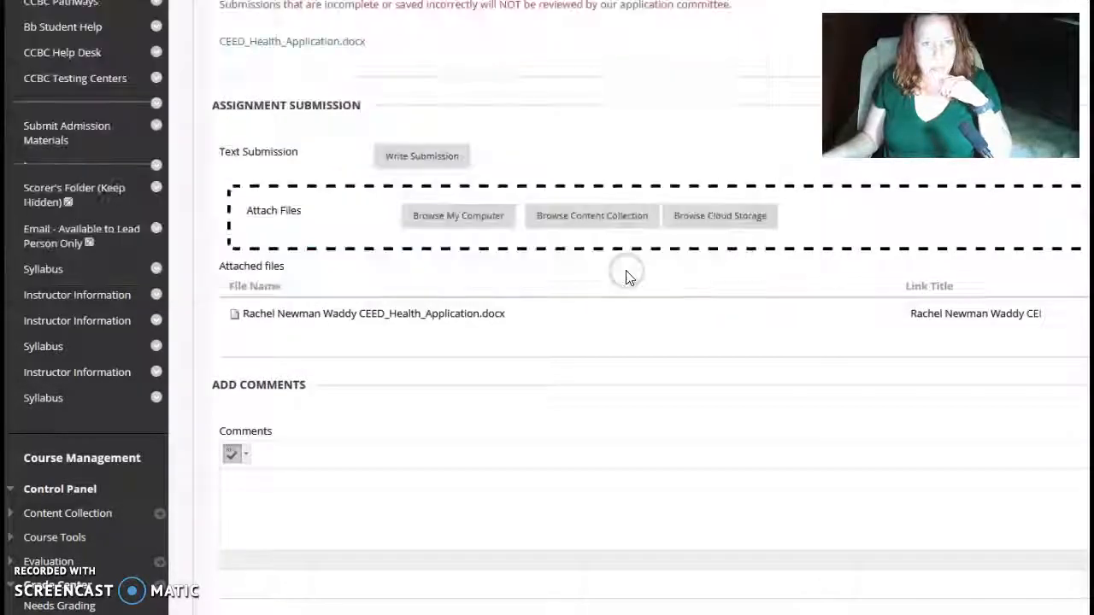
mouse_move(637, 321)
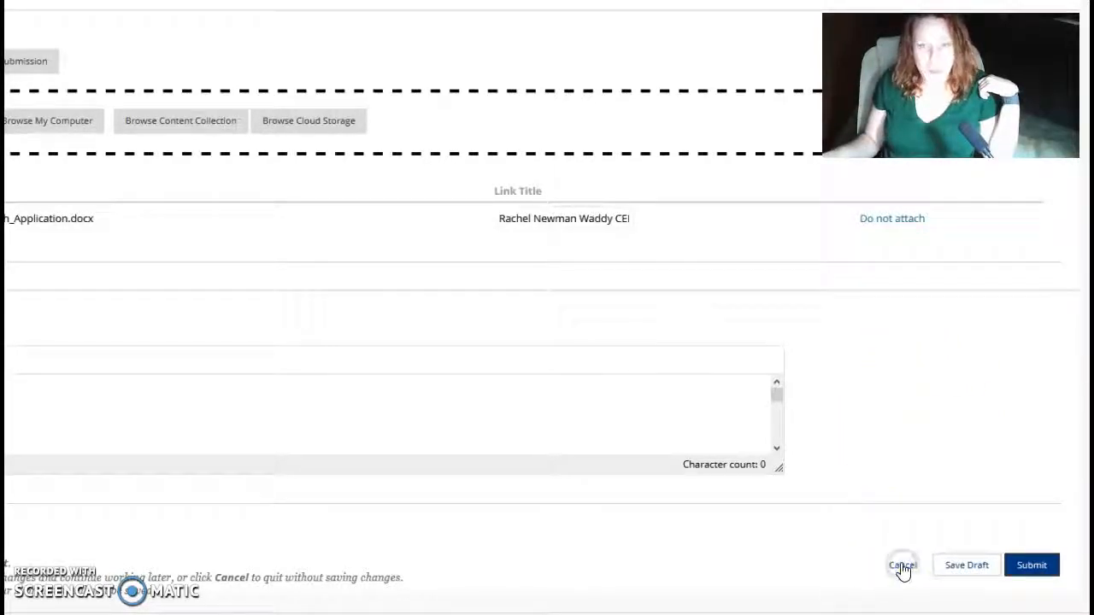
Cancel out of the assignment preview back to the admission materials list
left_click(901, 564)
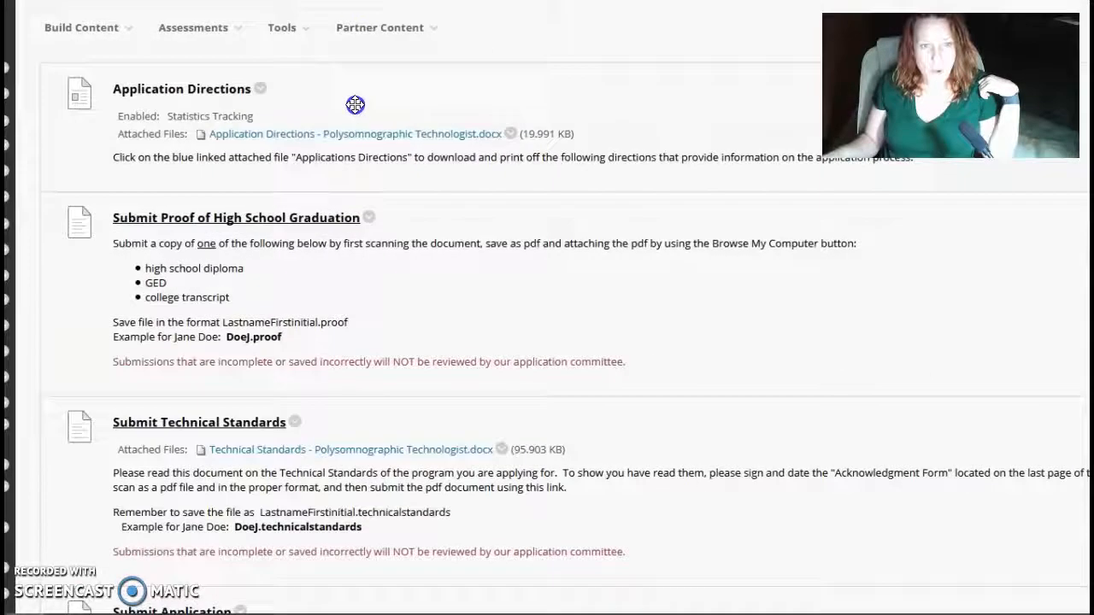
Scroll the admission materials list down to the Submit Technical Standards item
scroll("down", 3)
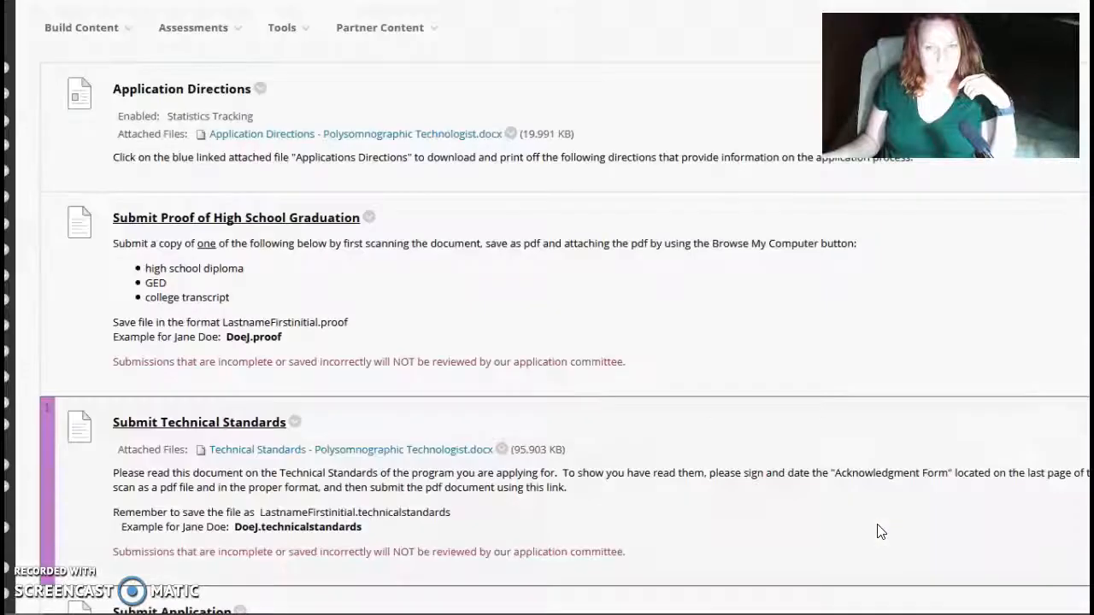
scroll("down", 3)
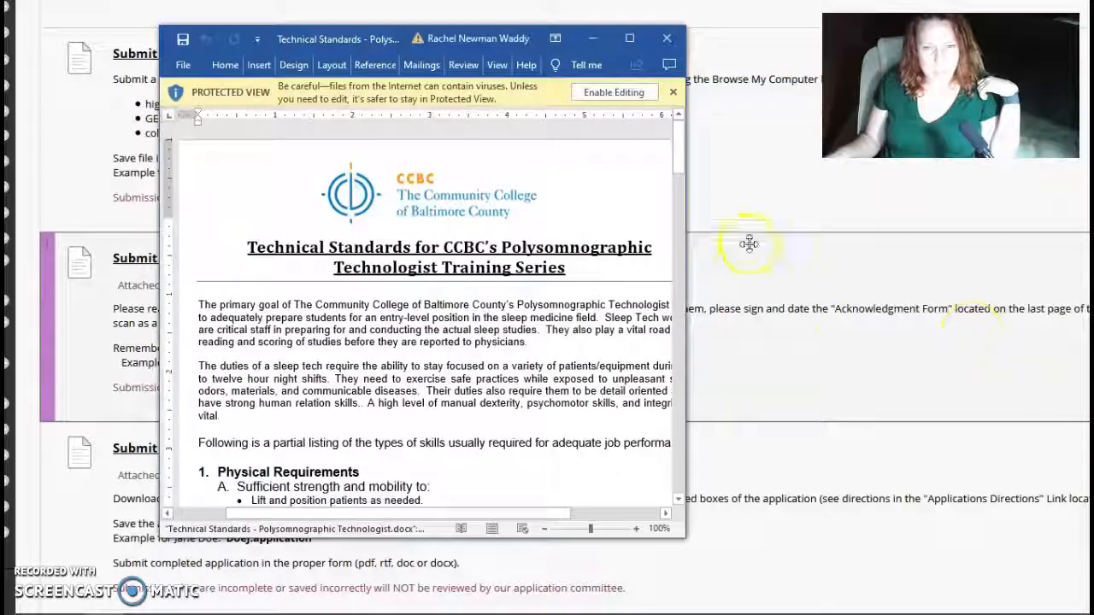
Enable editing, maximize, and read through the Technical Standards requirements
left_click(613, 91)
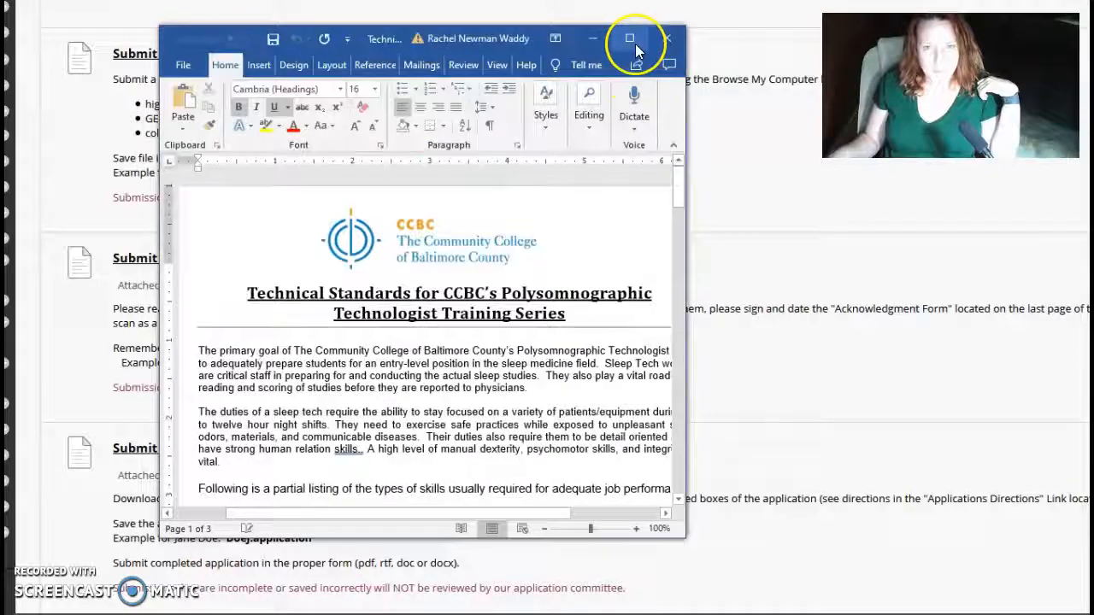
left_click(630, 38)
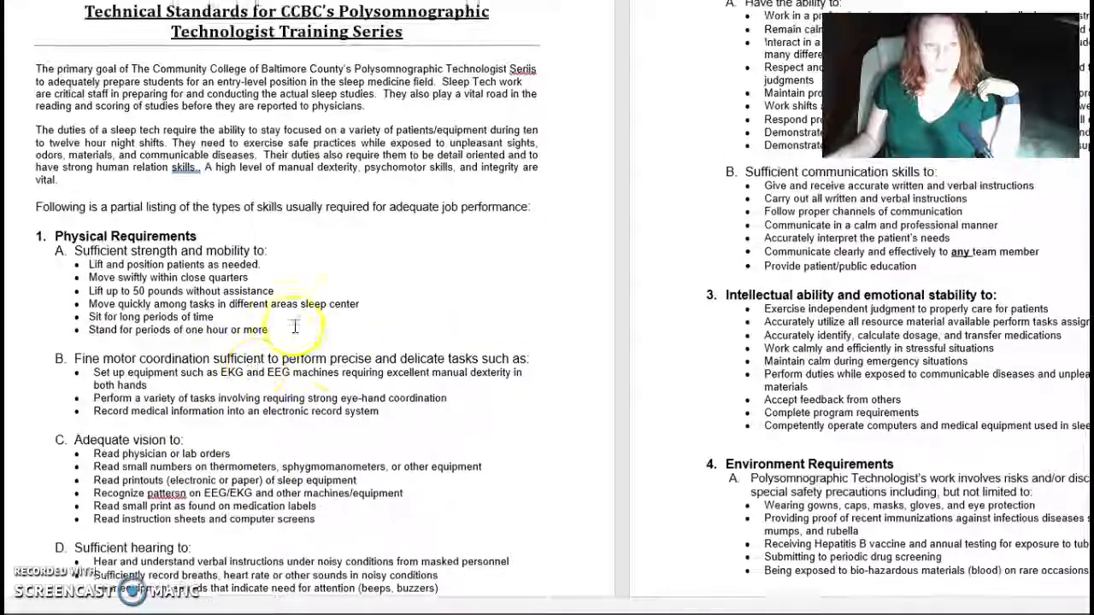
scroll("down", 3)
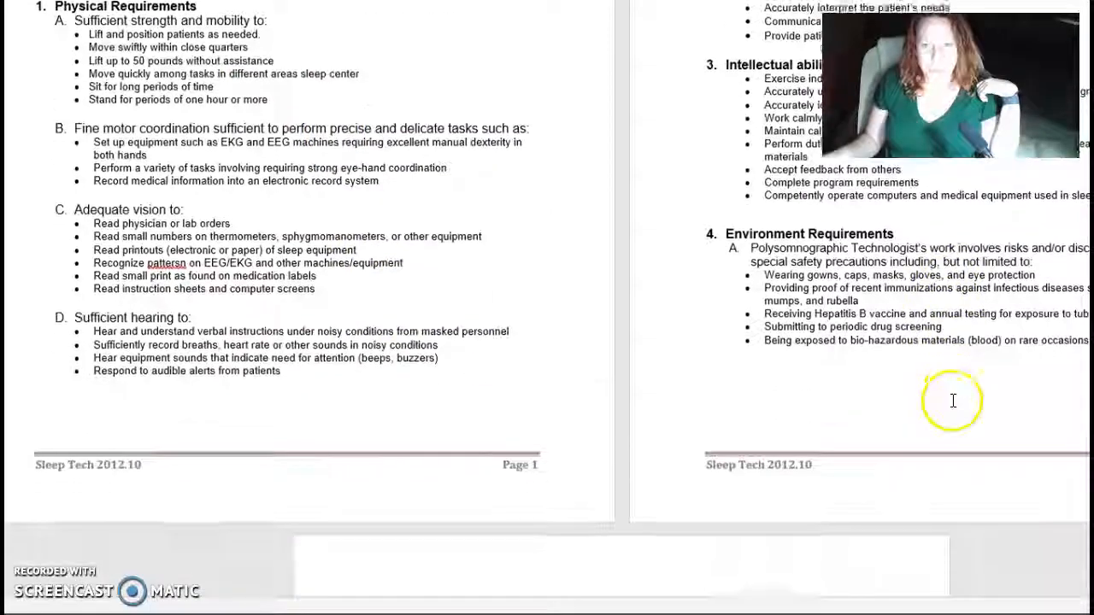
scroll("down", 3)
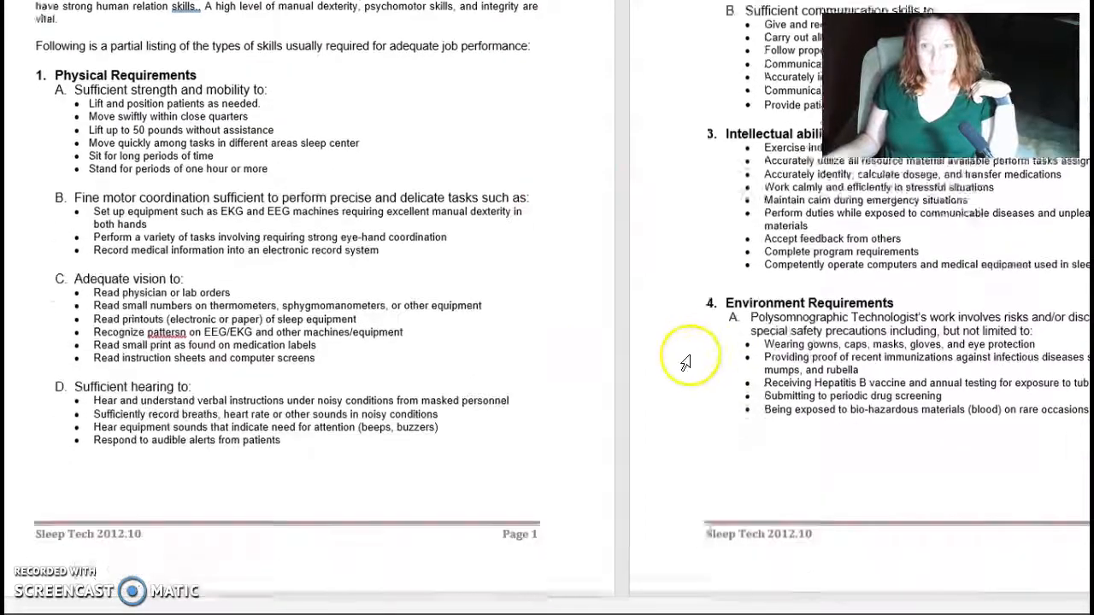
scroll("down", 3)
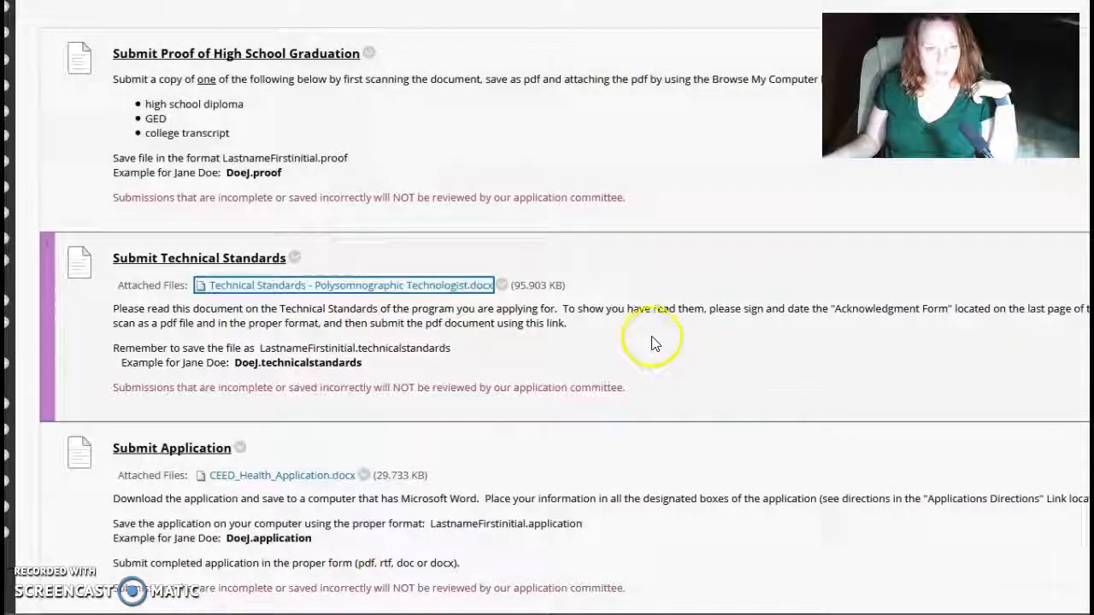
Open the Application Directions attachment in Word and read through its checklist
scroll("down", 3)
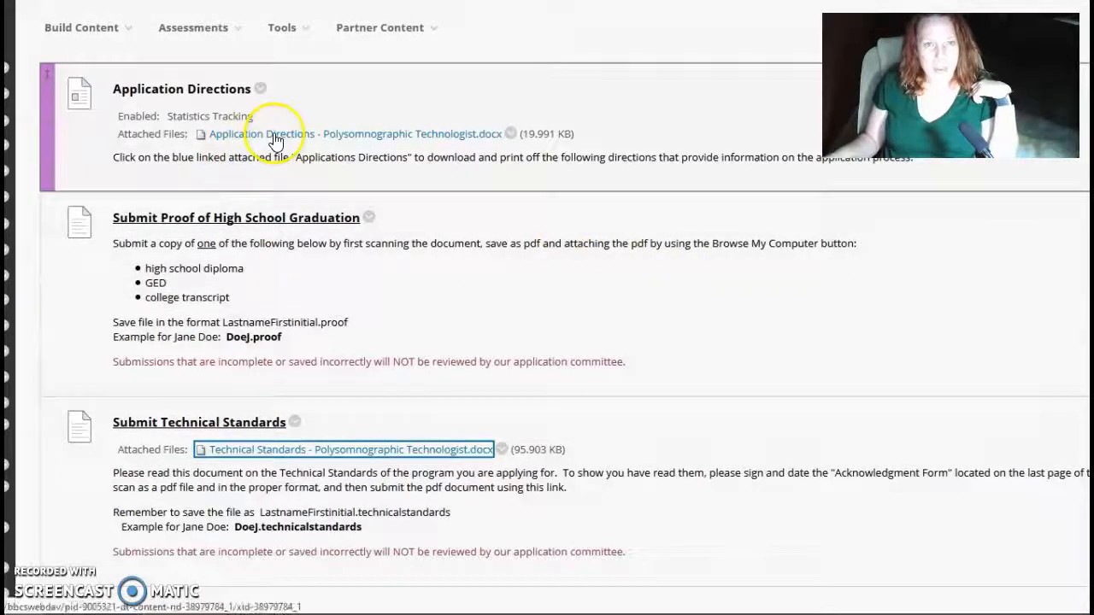
left_click(275, 134)
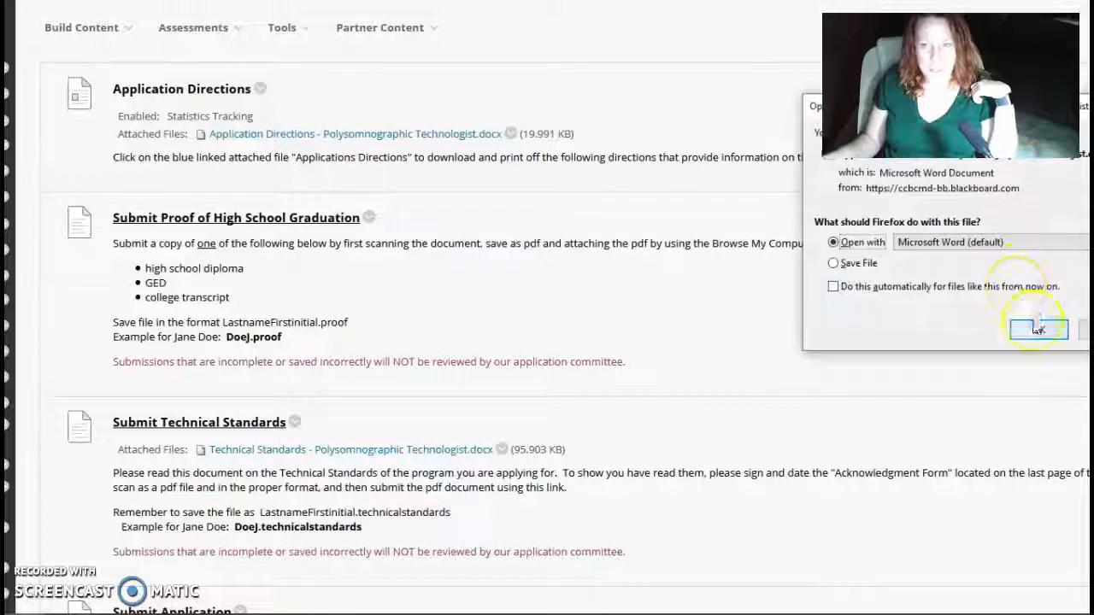
left_click(1037, 330)
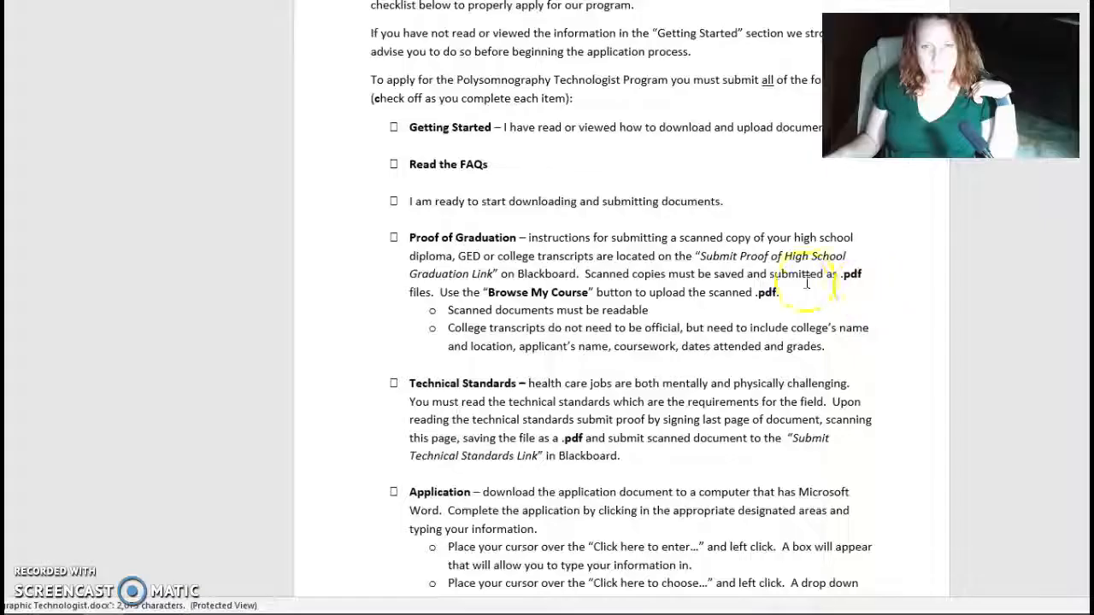
scroll("down", 3)
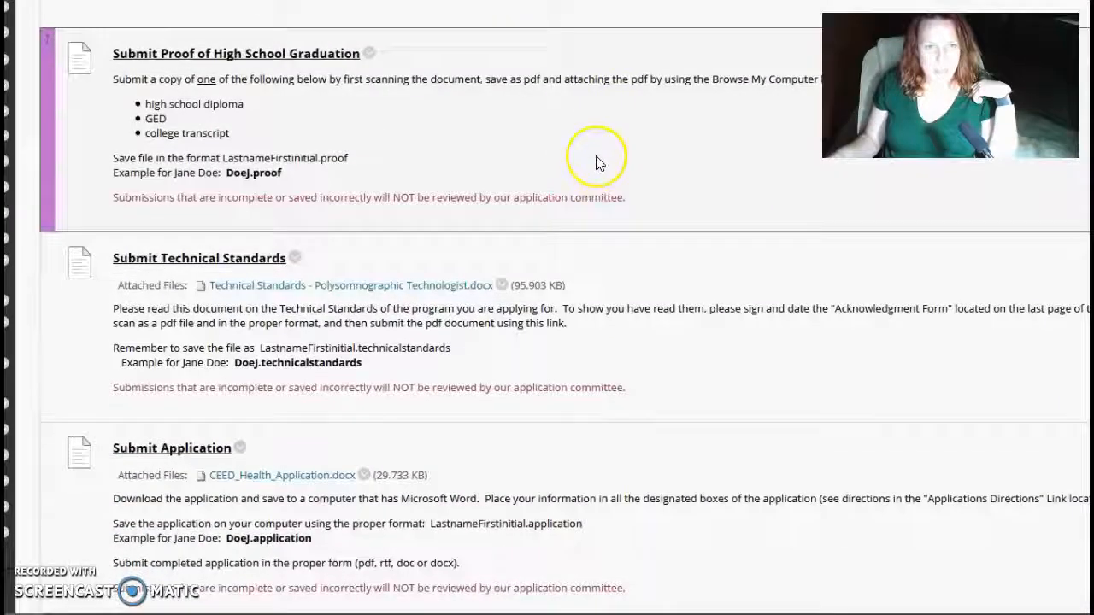
scroll("down", 3)
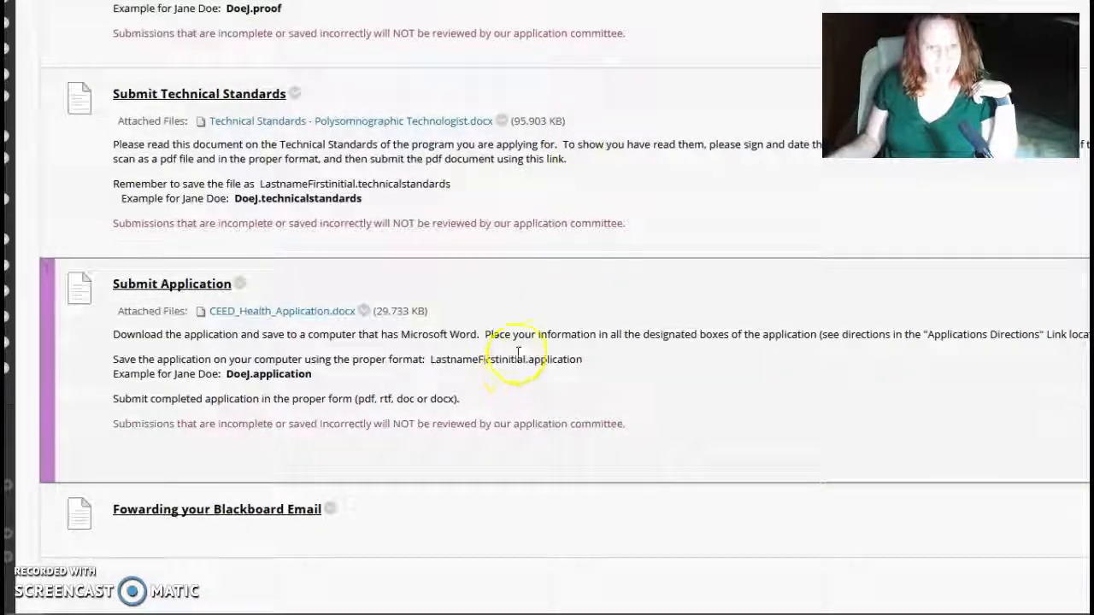
scroll("up", 3)
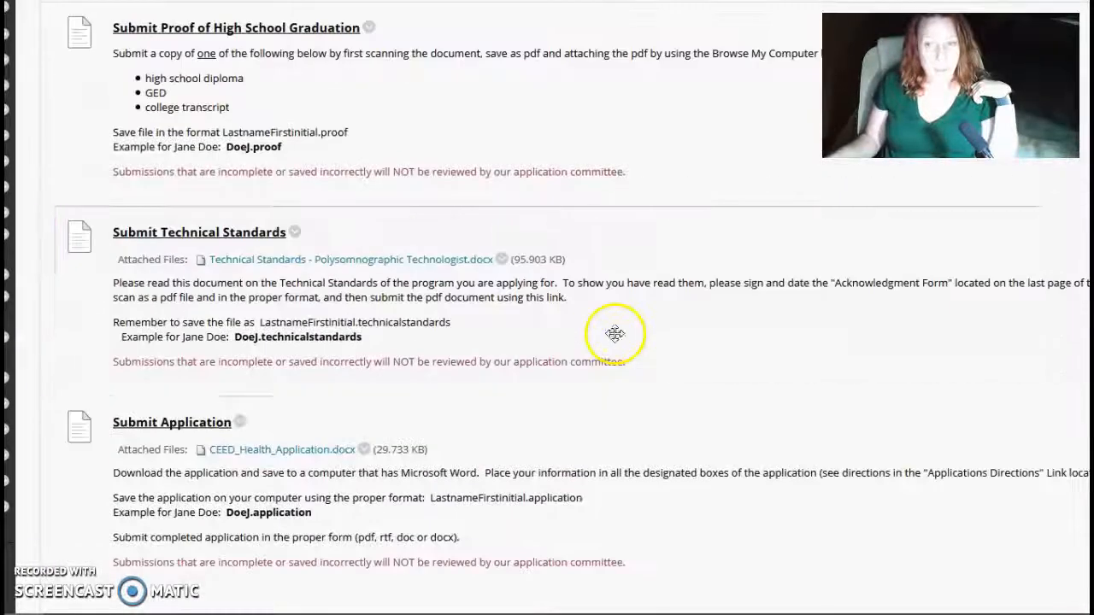